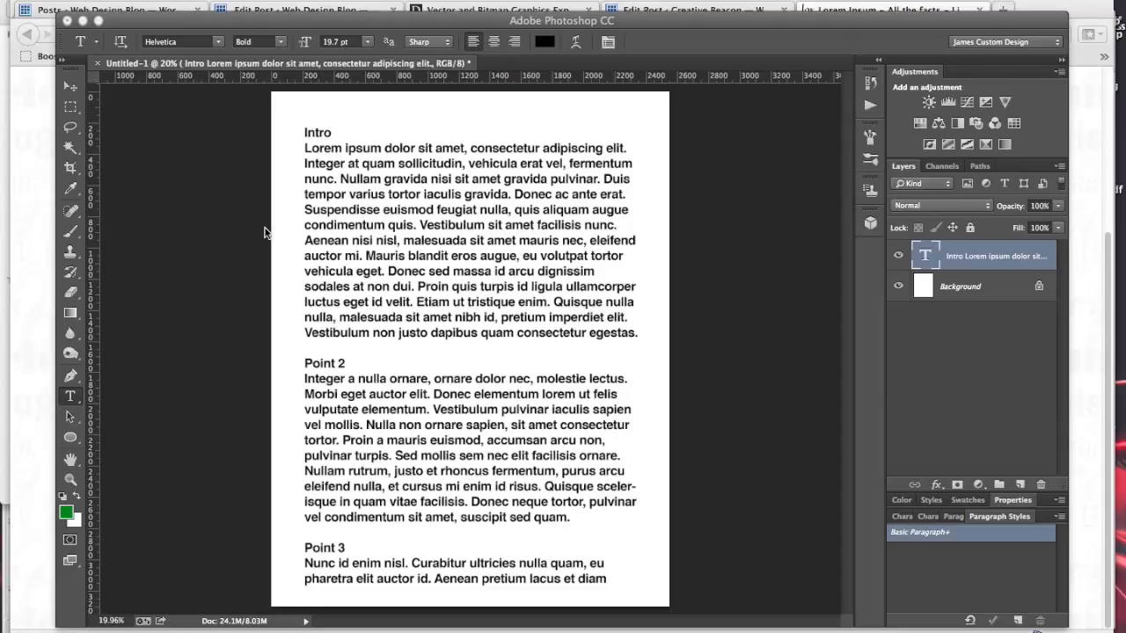
pyautogui.moveTo(201, 324)
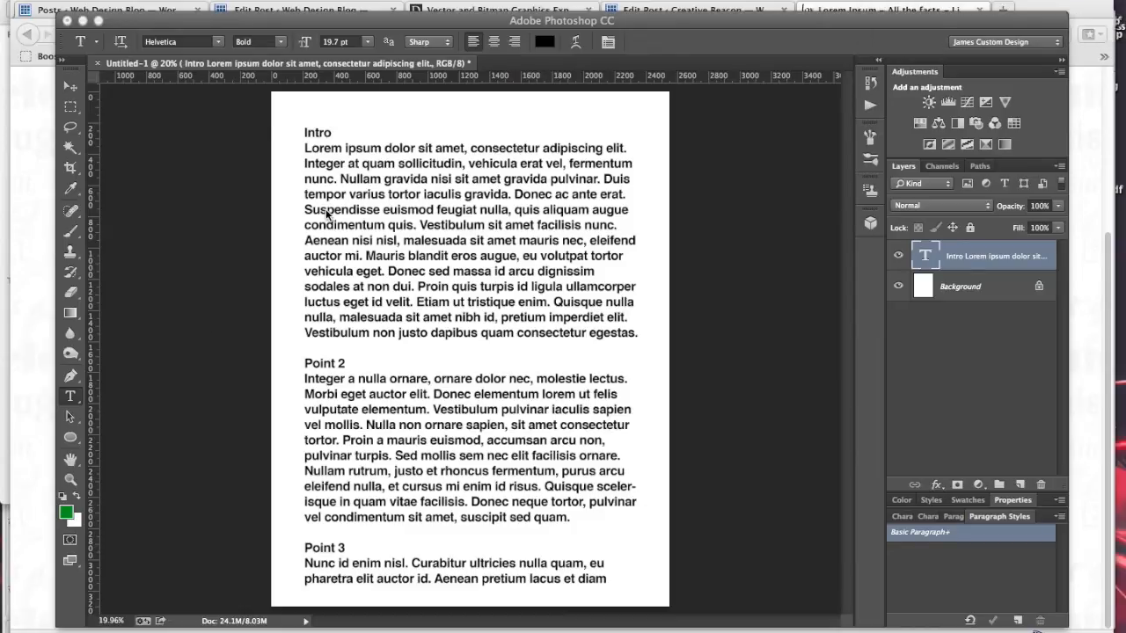
pyautogui.moveTo(362, 165)
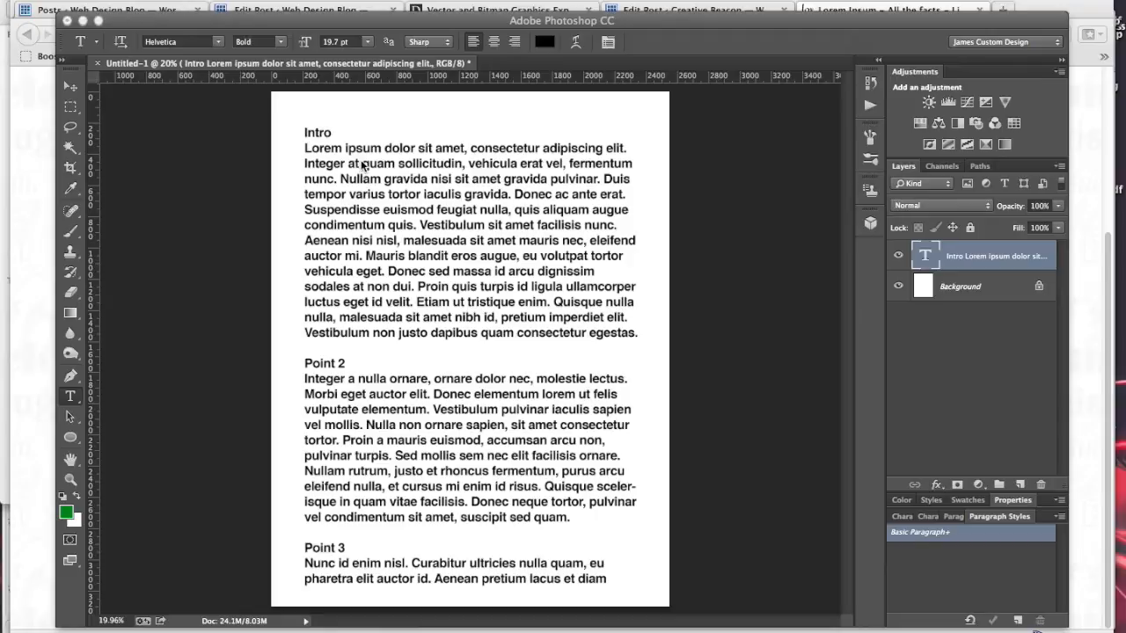
pyautogui.moveTo(396, 181)
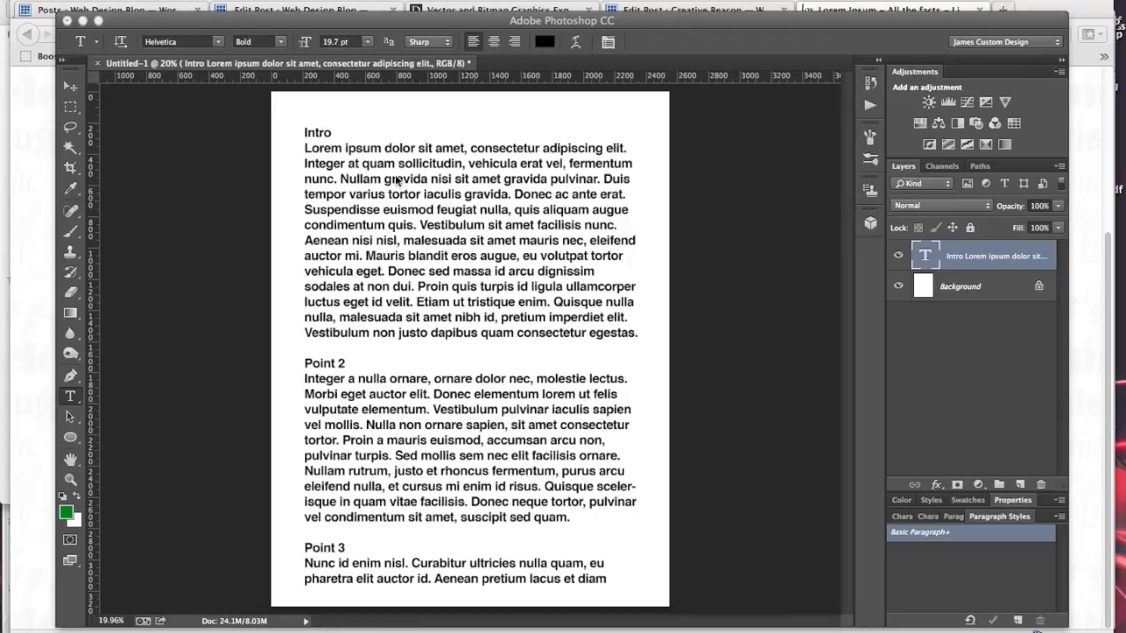
pyautogui.moveTo(313, 380)
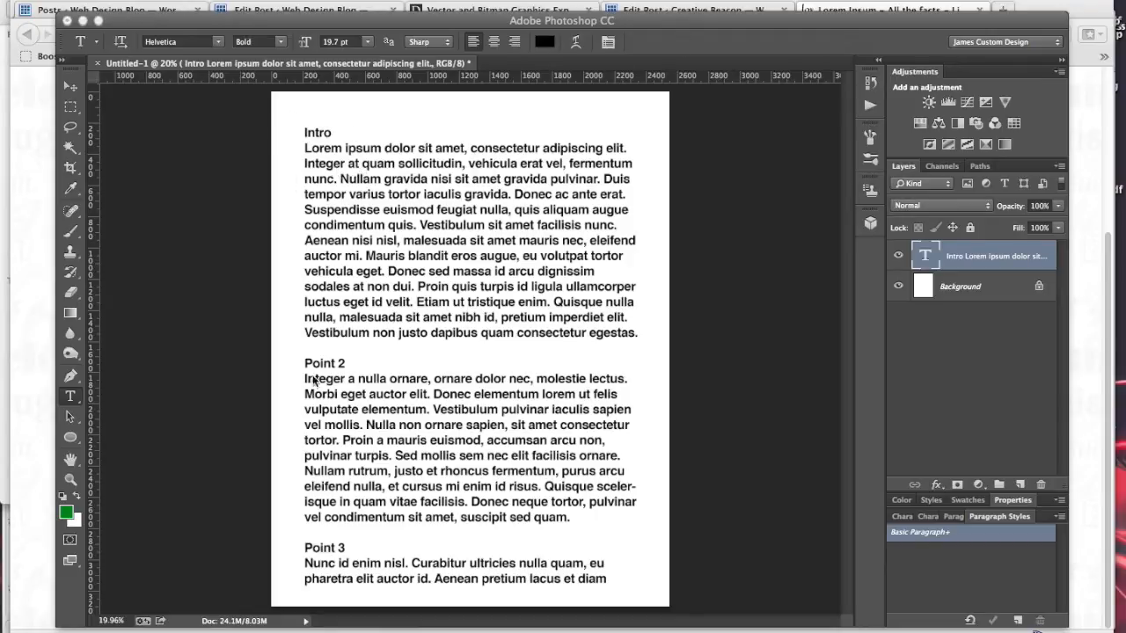
pyautogui.moveTo(692, 35)
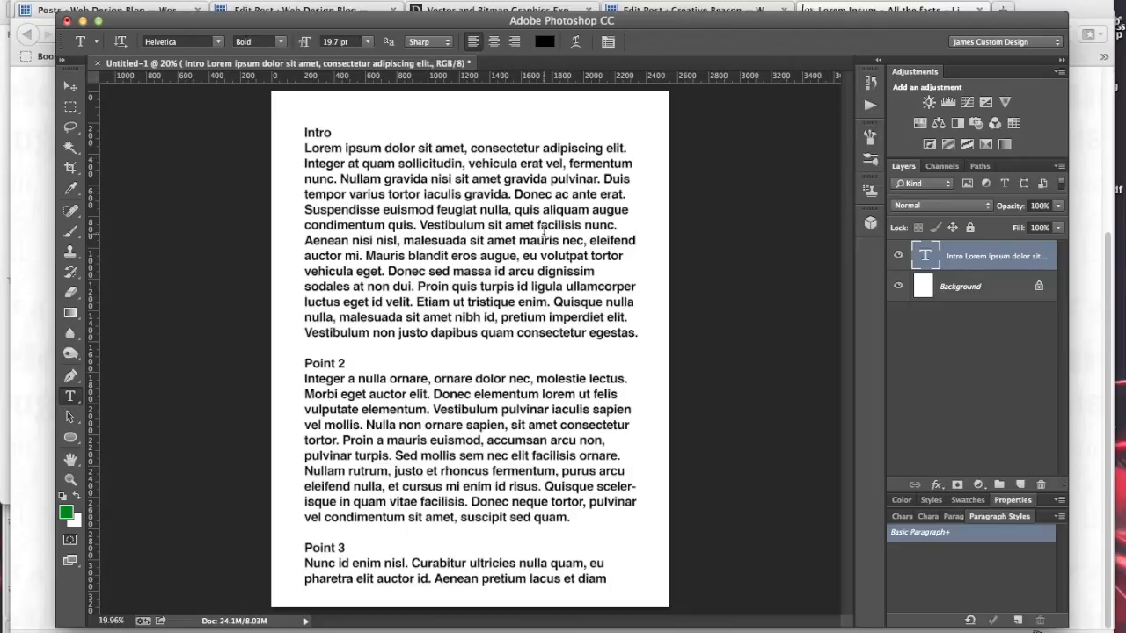
pyautogui.moveTo(324, 144)
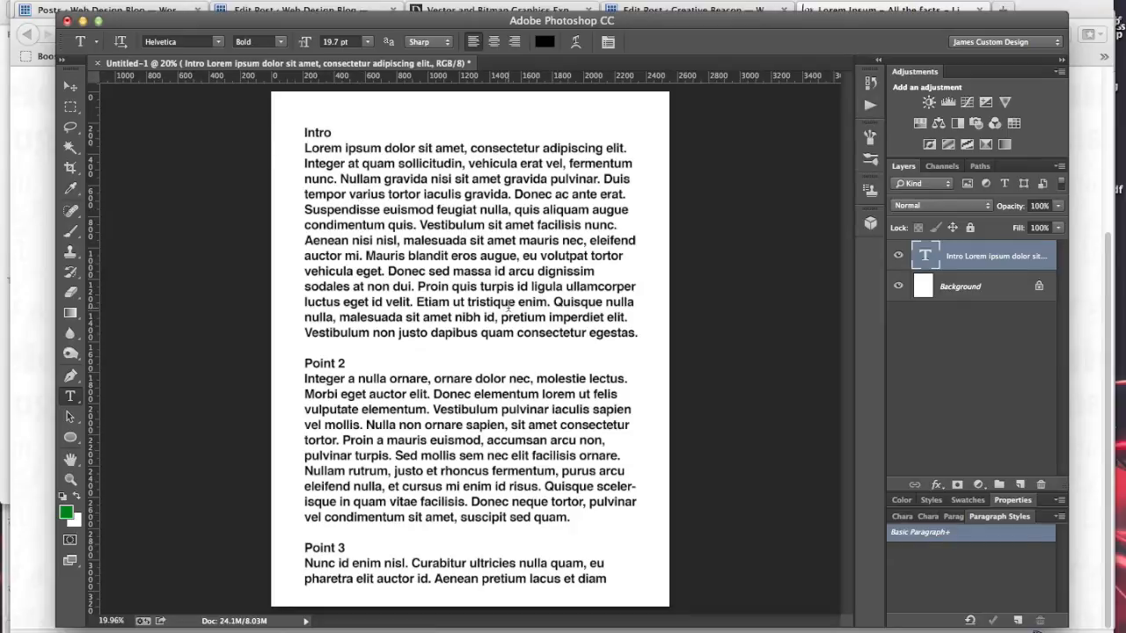
pyautogui.moveTo(491, 271)
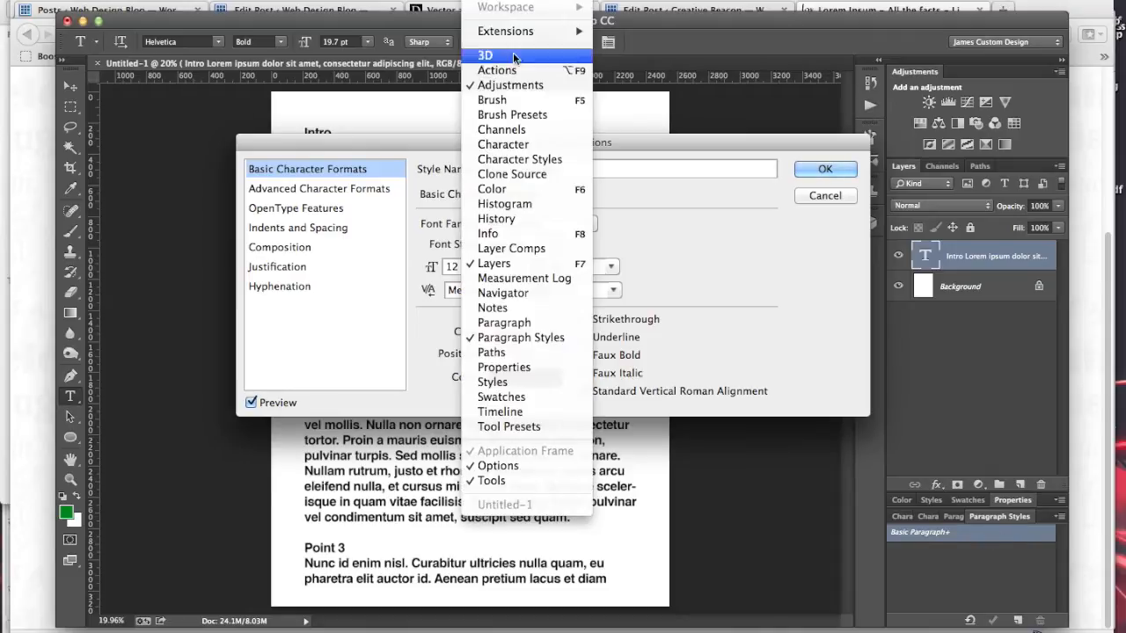
pyautogui.moveTo(521, 338)
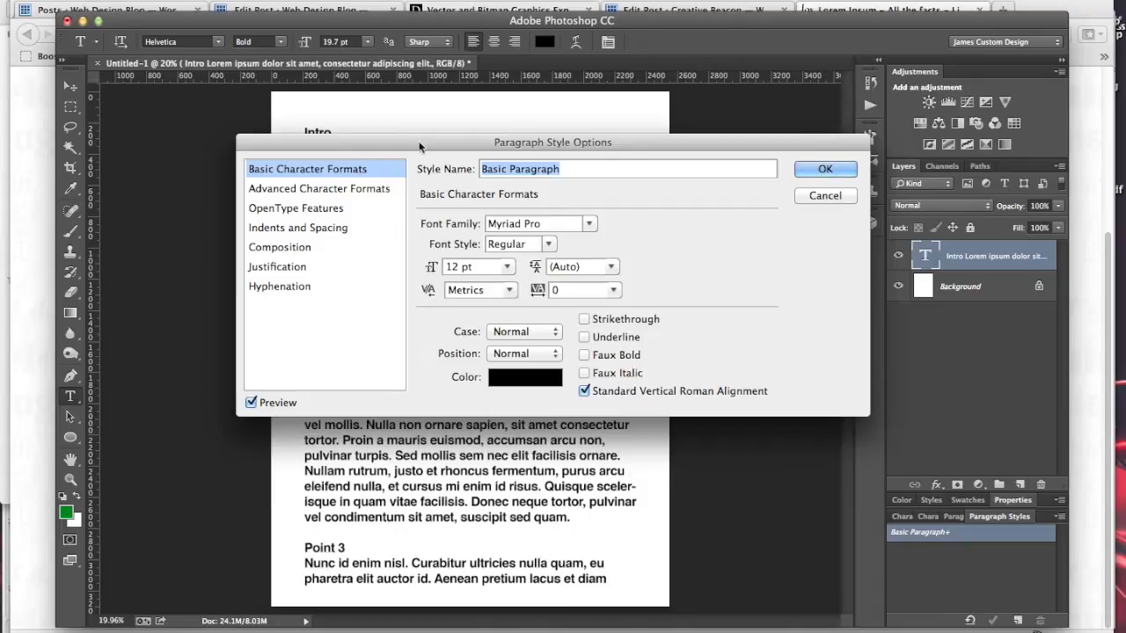
# Rename the Basic Paragraph style to 'Default Paragraph Style' in the Style Name field
pyautogui.click(562, 168)
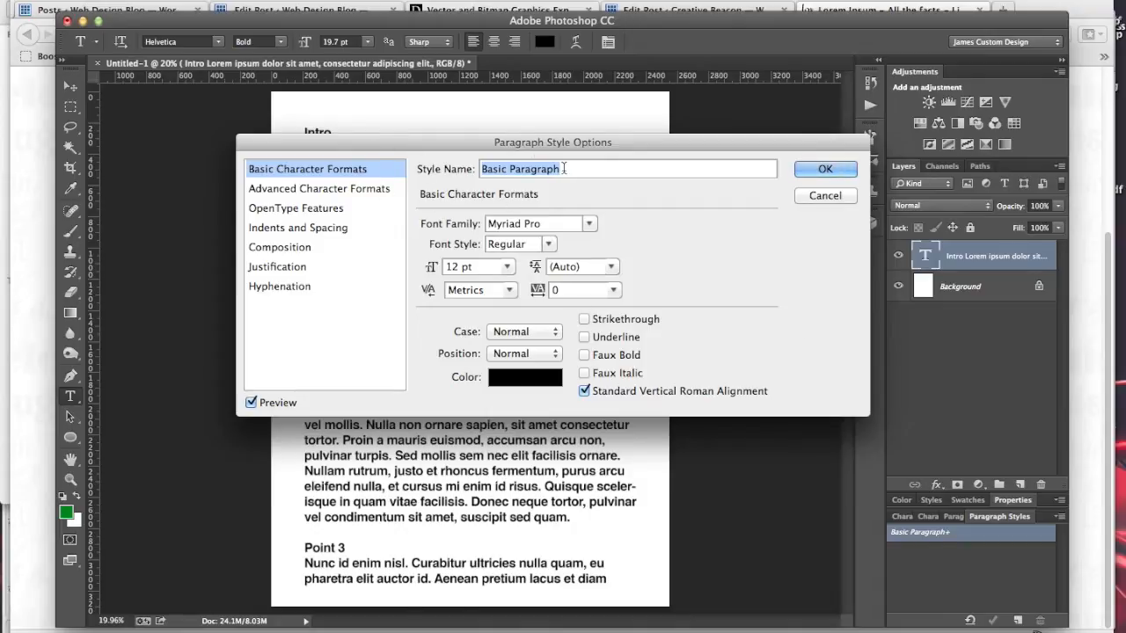
pyautogui.moveTo(563, 168)
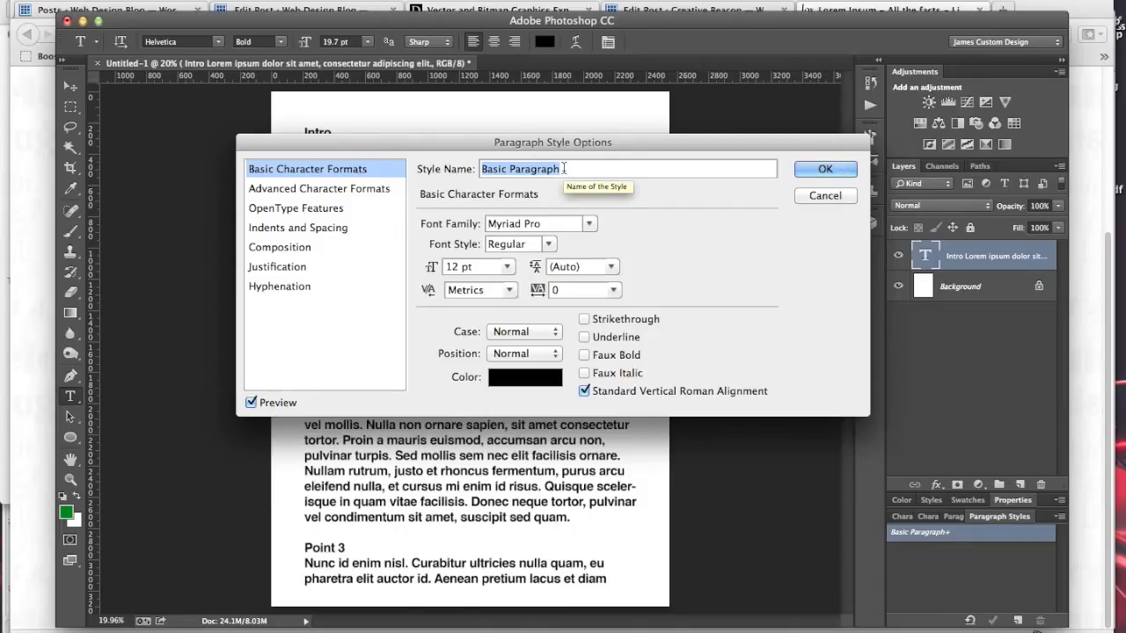
pyautogui.write('Default Par')
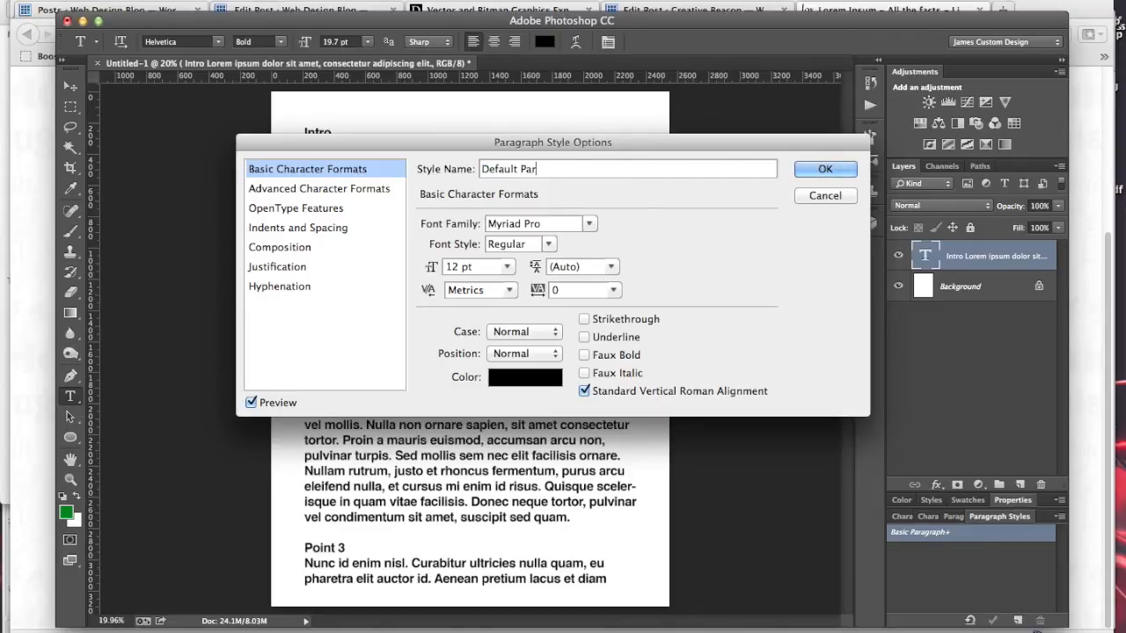
pyautogui.write('agraph Style')
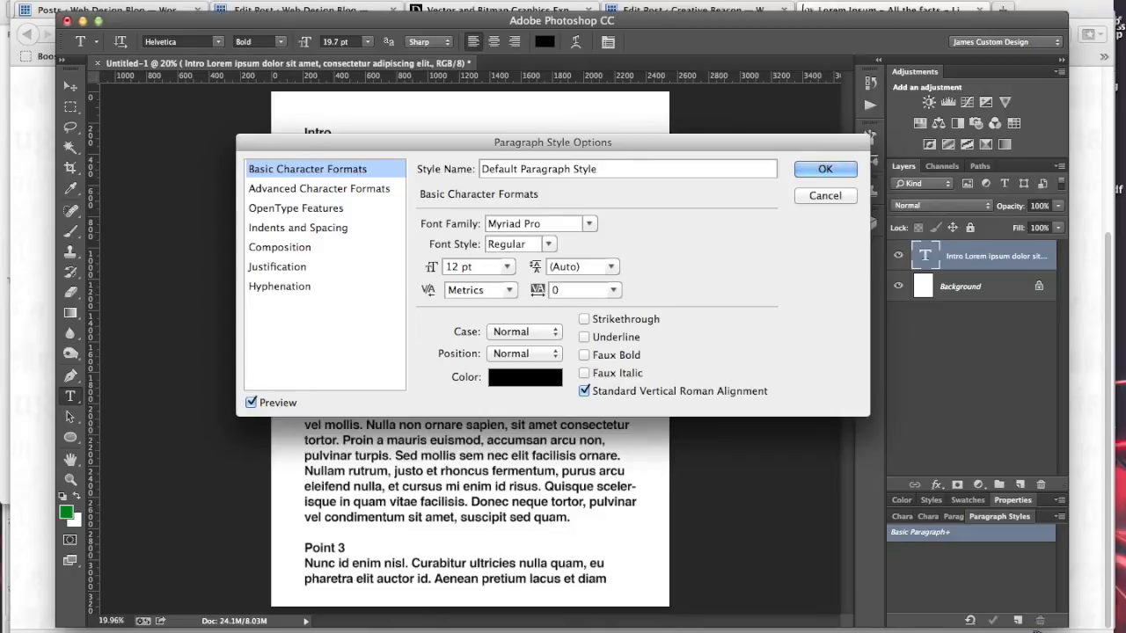
pyautogui.moveTo(605, 245)
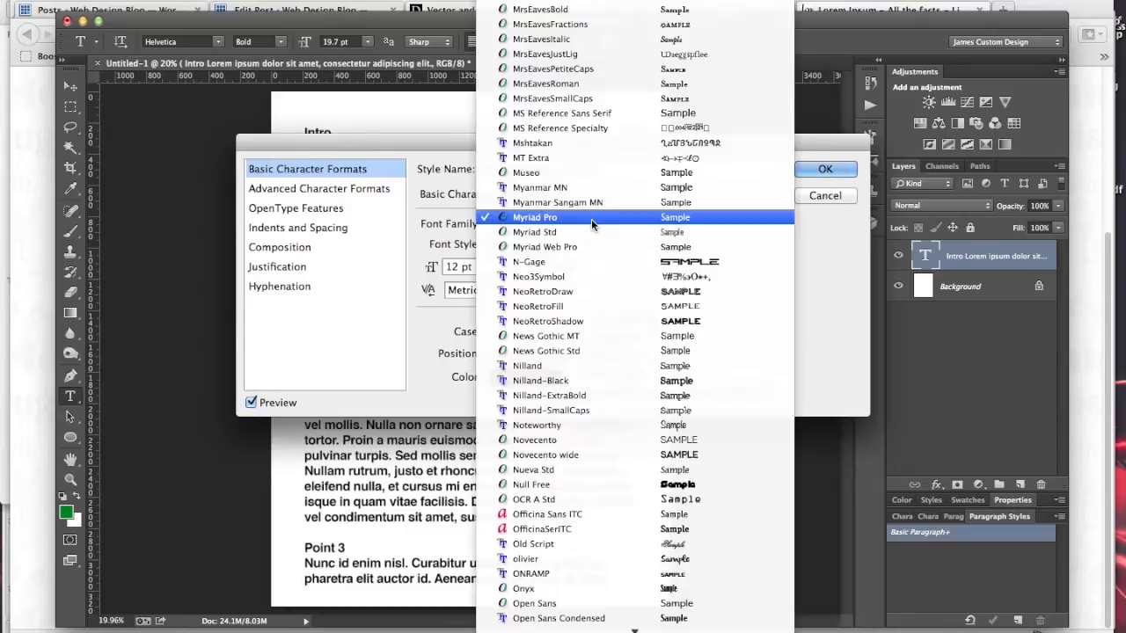
pyautogui.moveTo(624, 142)
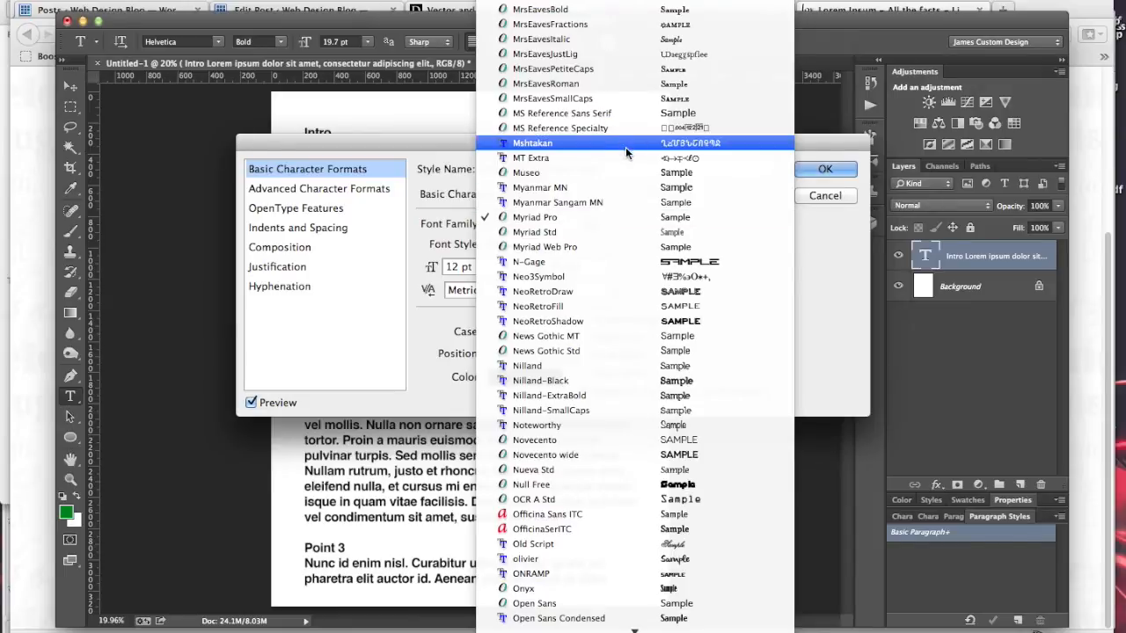
# Set the style's font family to Adobe Garamond Pro, replacing Myriad Pro
pyautogui.click(535, 218)
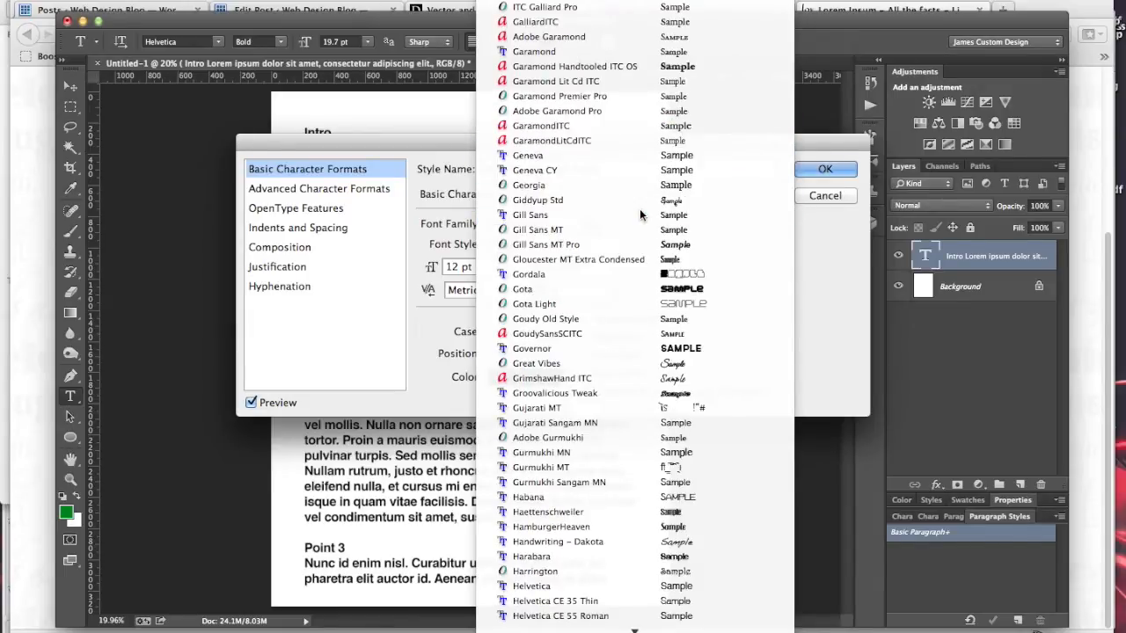
pyautogui.click(559, 95)
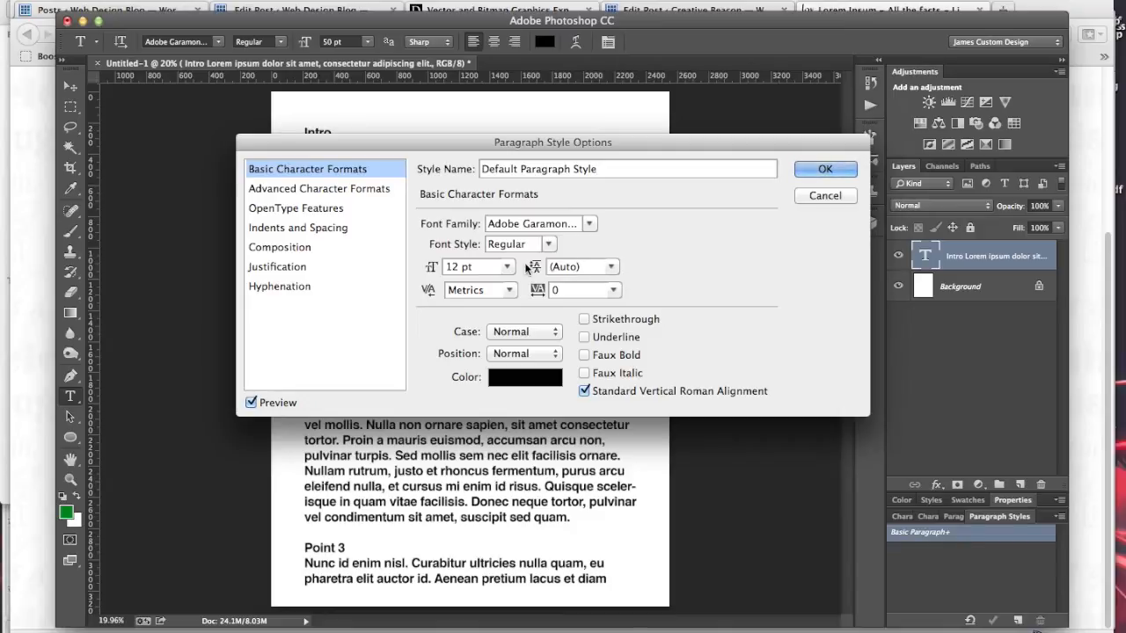
# Set the style's leading to 14 pt and keep the baseline position at Normal
pyautogui.click(613, 267)
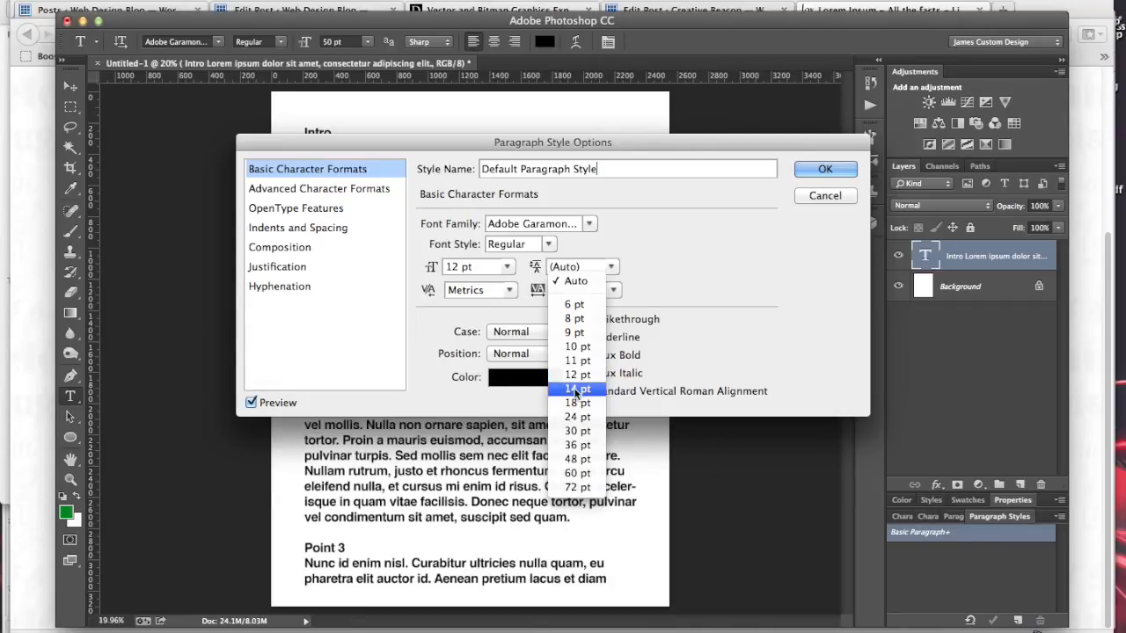
pyautogui.moveTo(577, 375)
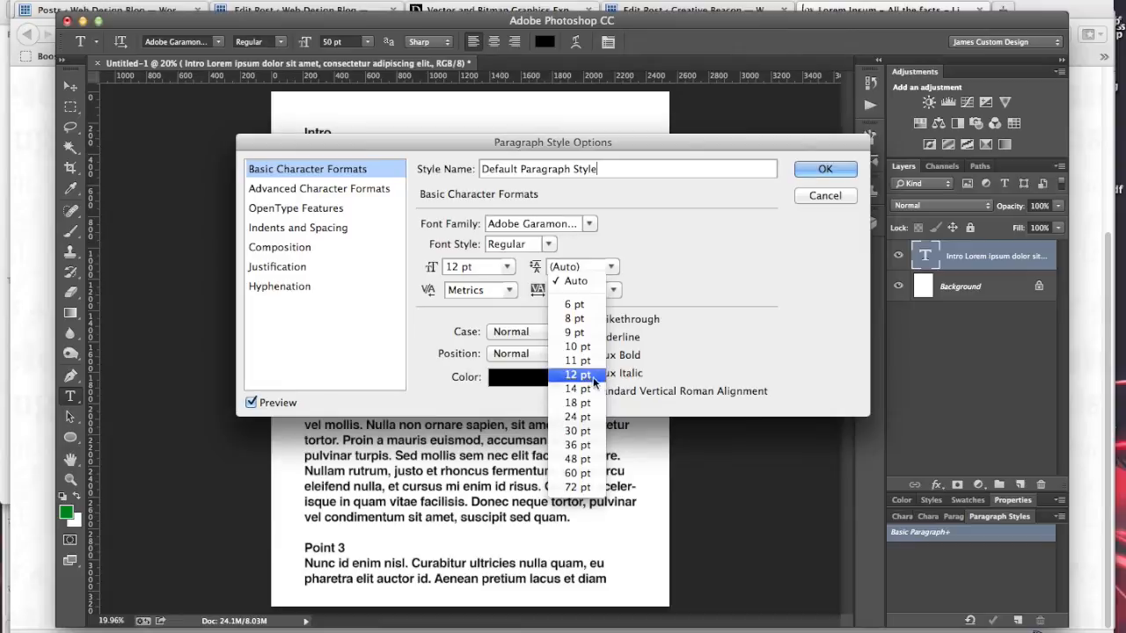
pyautogui.click(570, 389)
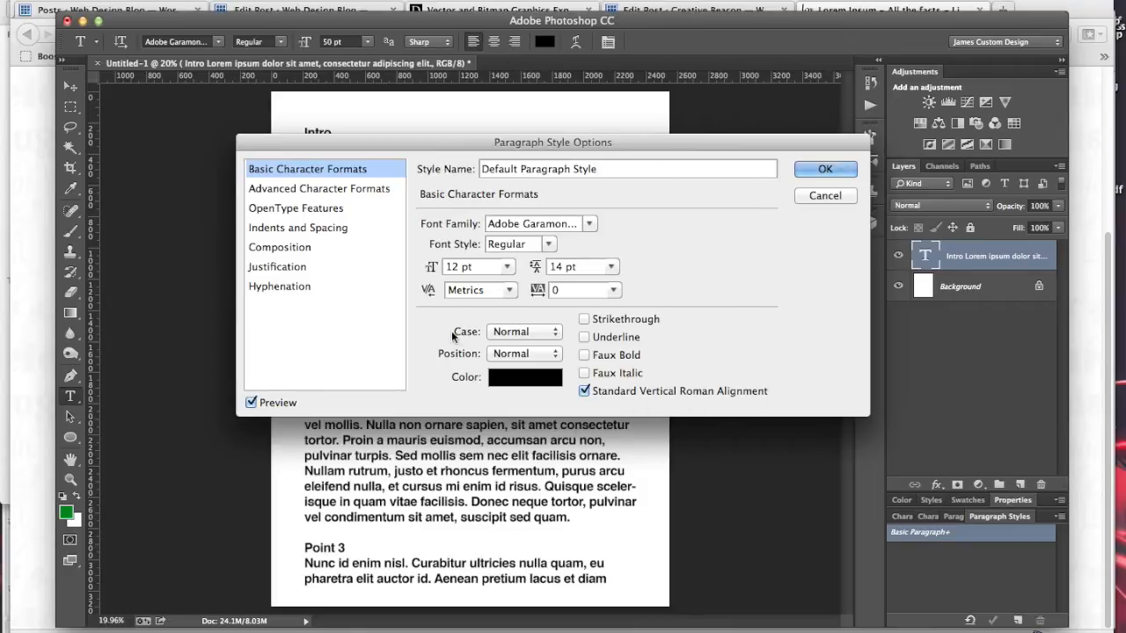
pyautogui.click(524, 352)
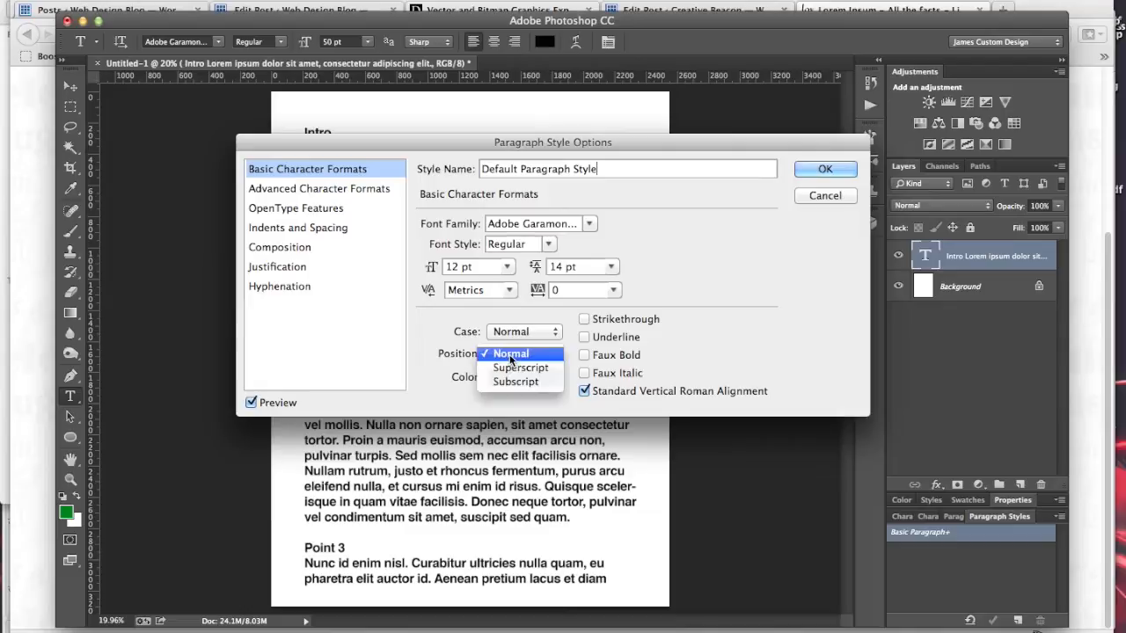
pyautogui.click(510, 352)
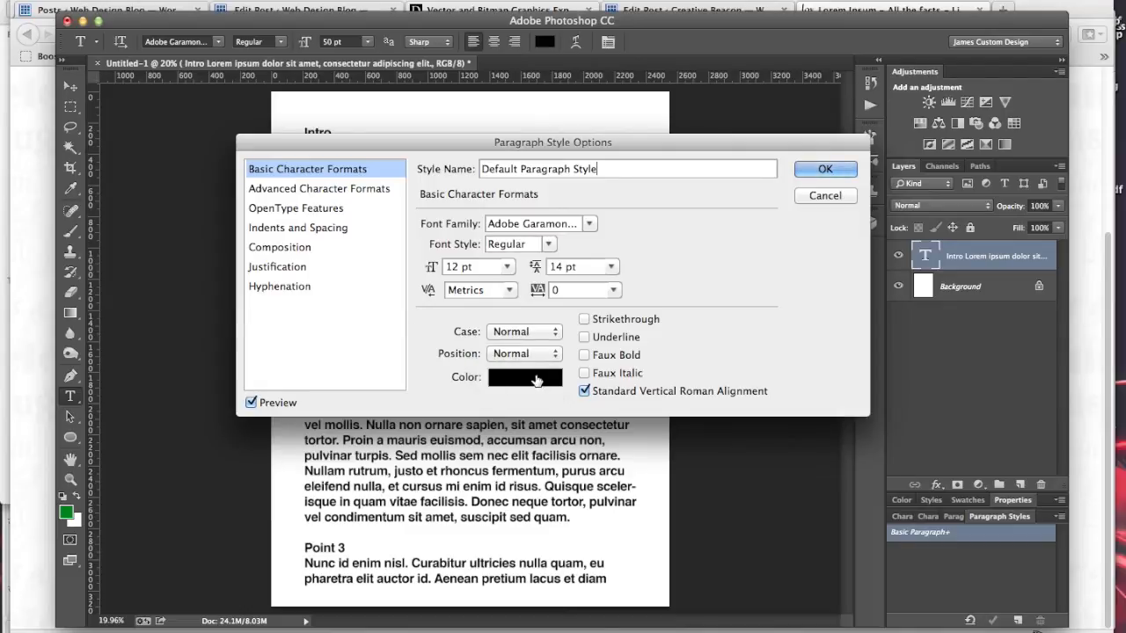
pyautogui.moveTo(517, 388)
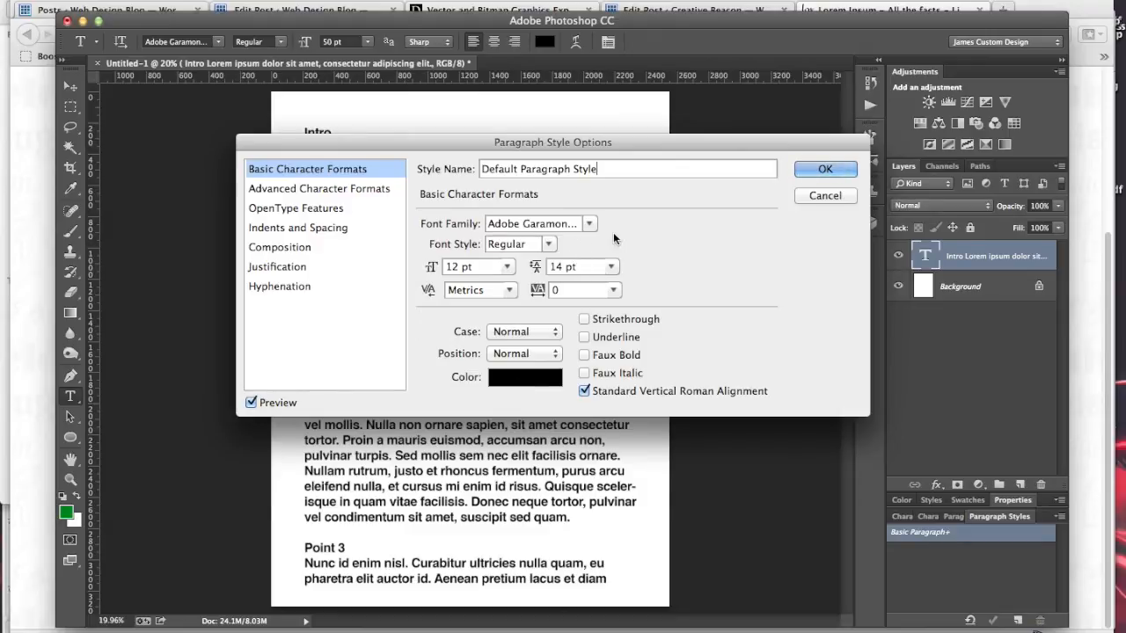
pyautogui.moveTo(548, 185)
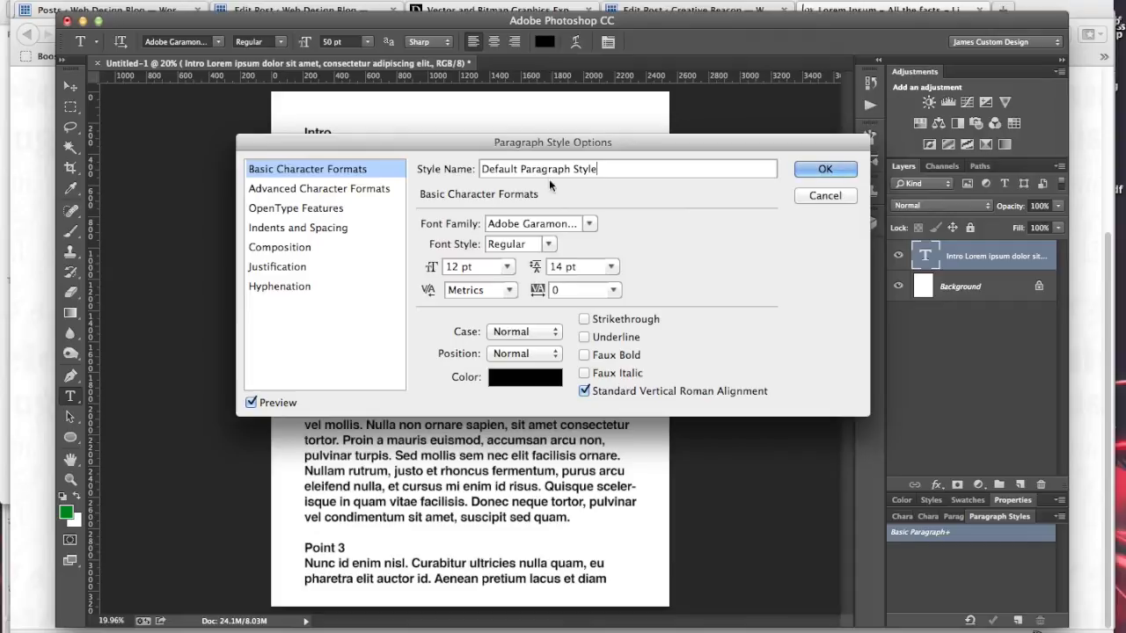
# Review the Advanced Character Formats, OpenType Features and Indents and Spacing settings
pyautogui.click(319, 189)
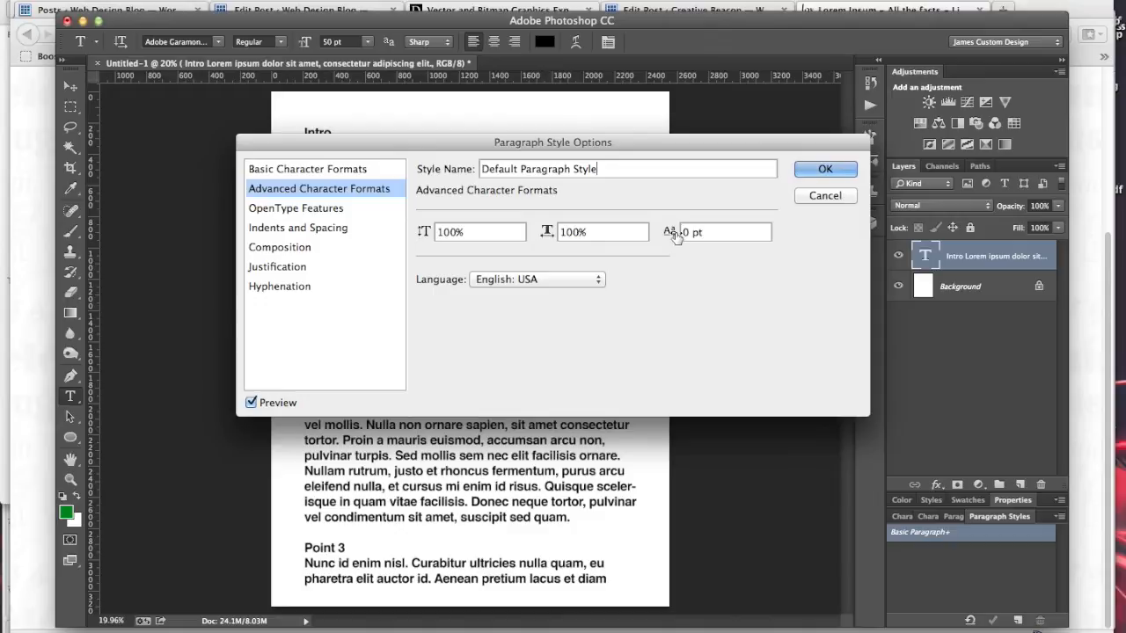
pyautogui.click(296, 207)
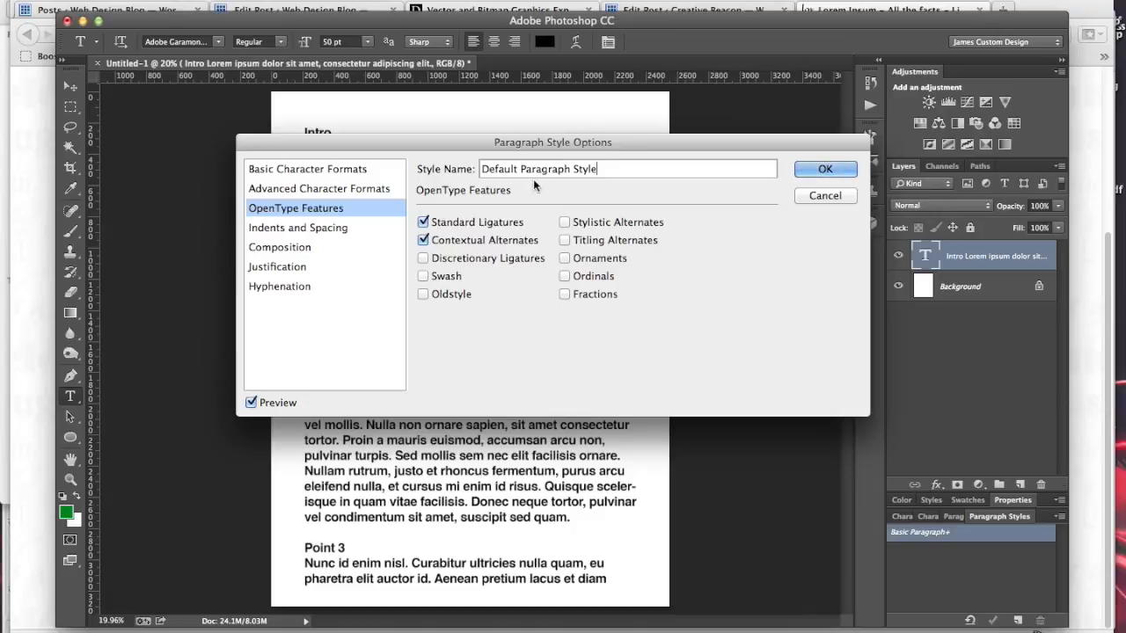
pyautogui.moveTo(524, 294)
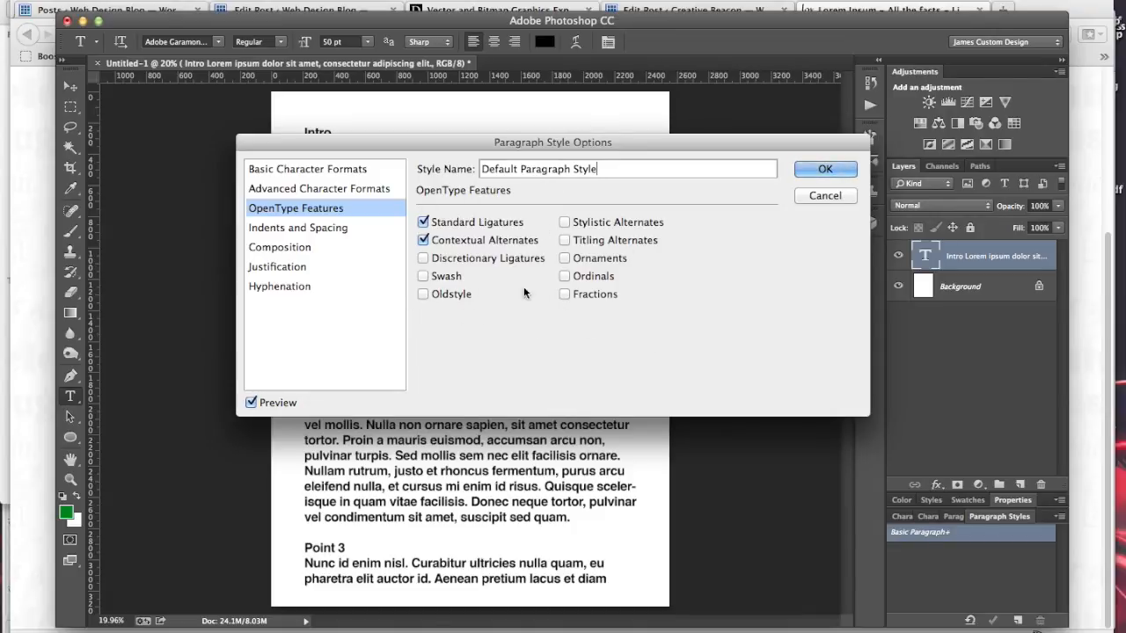
pyautogui.moveTo(528, 257)
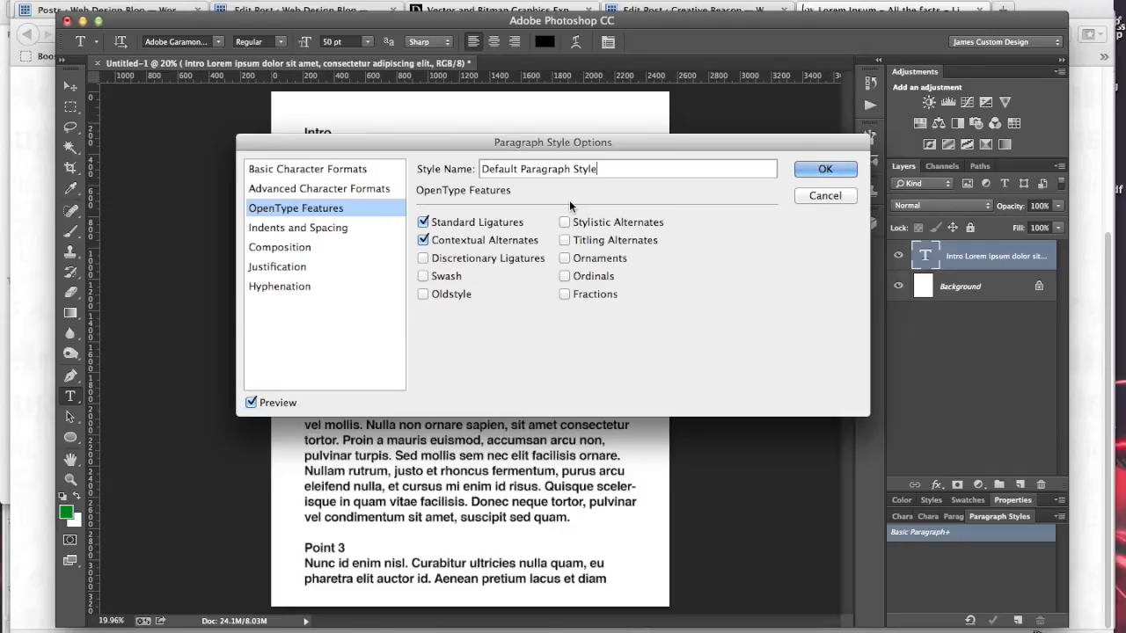
pyautogui.moveTo(285, 266)
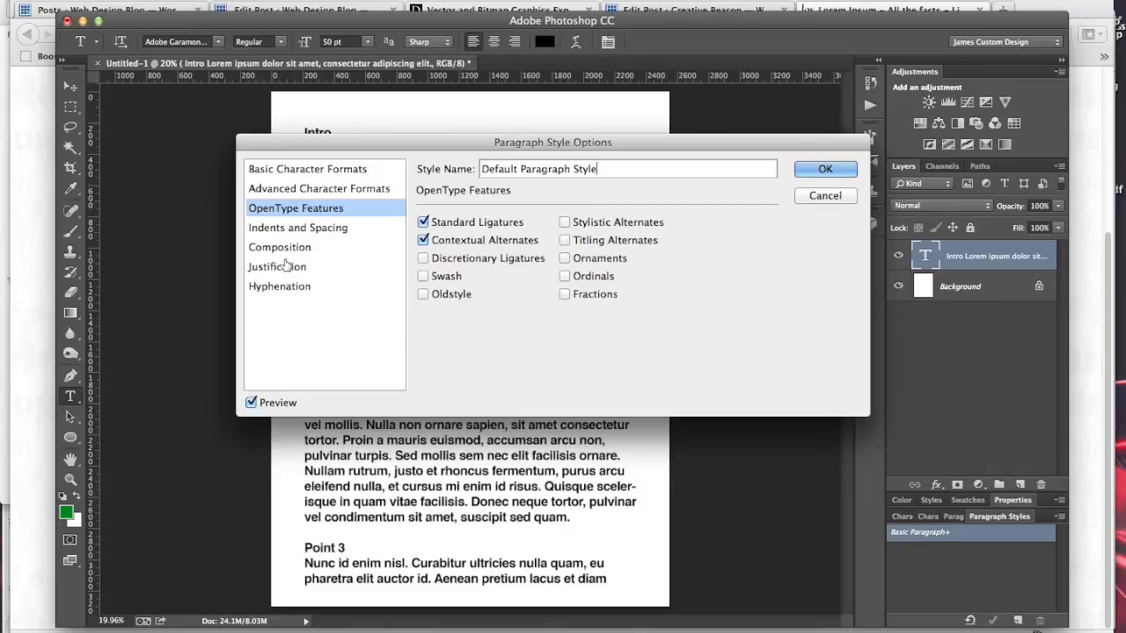
pyautogui.moveTo(305, 229)
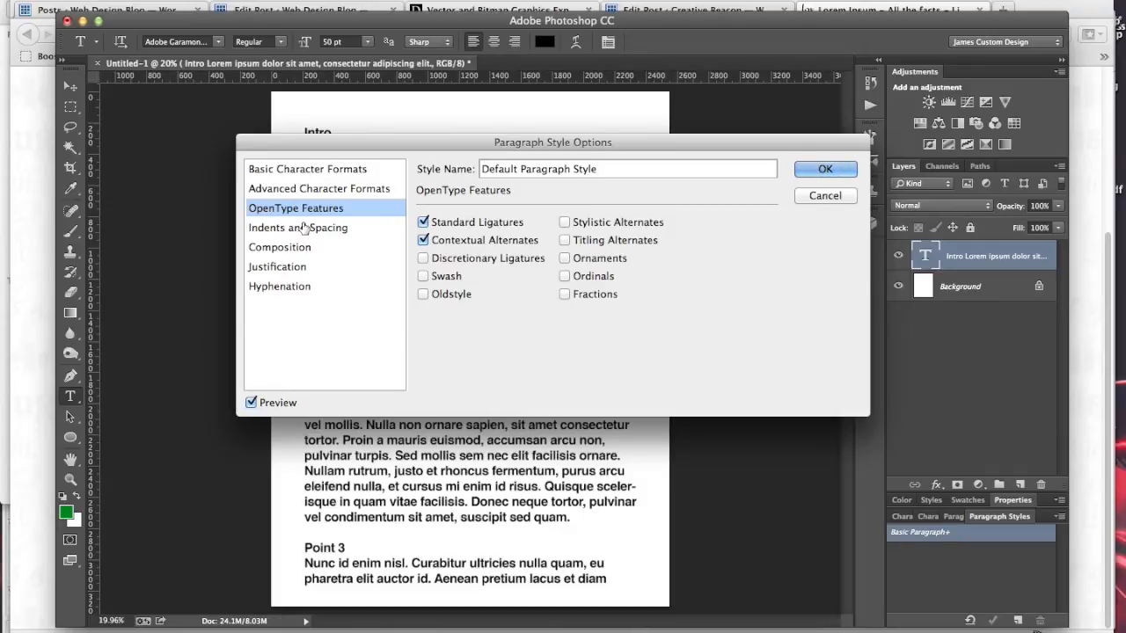
pyautogui.click(297, 227)
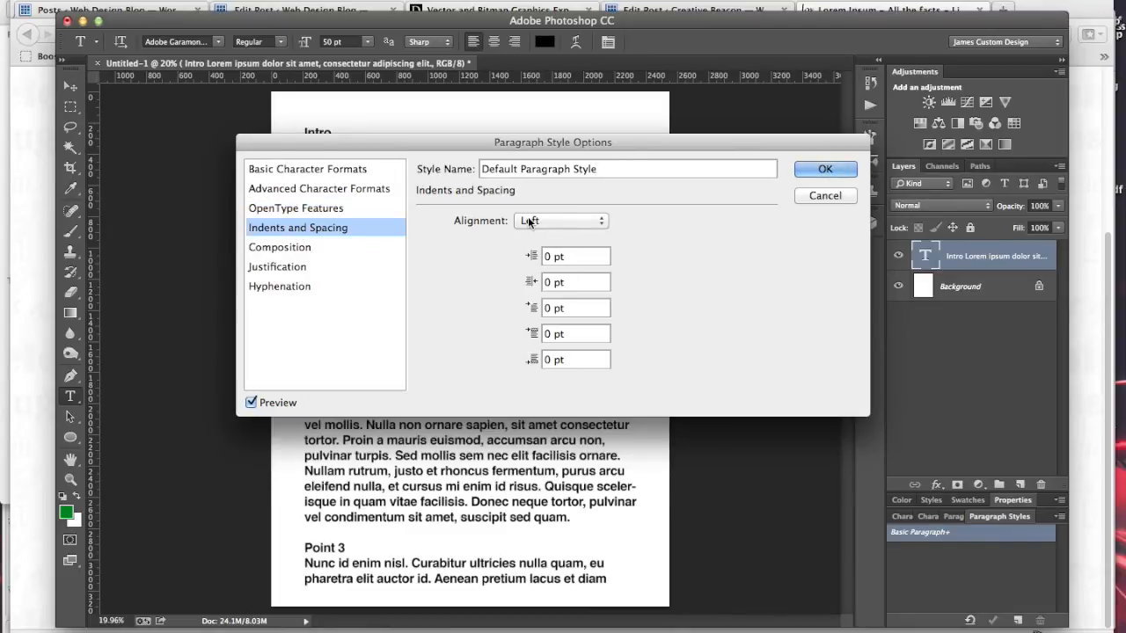
pyautogui.moveTo(552, 140); pyautogui.dragTo(510, 225)
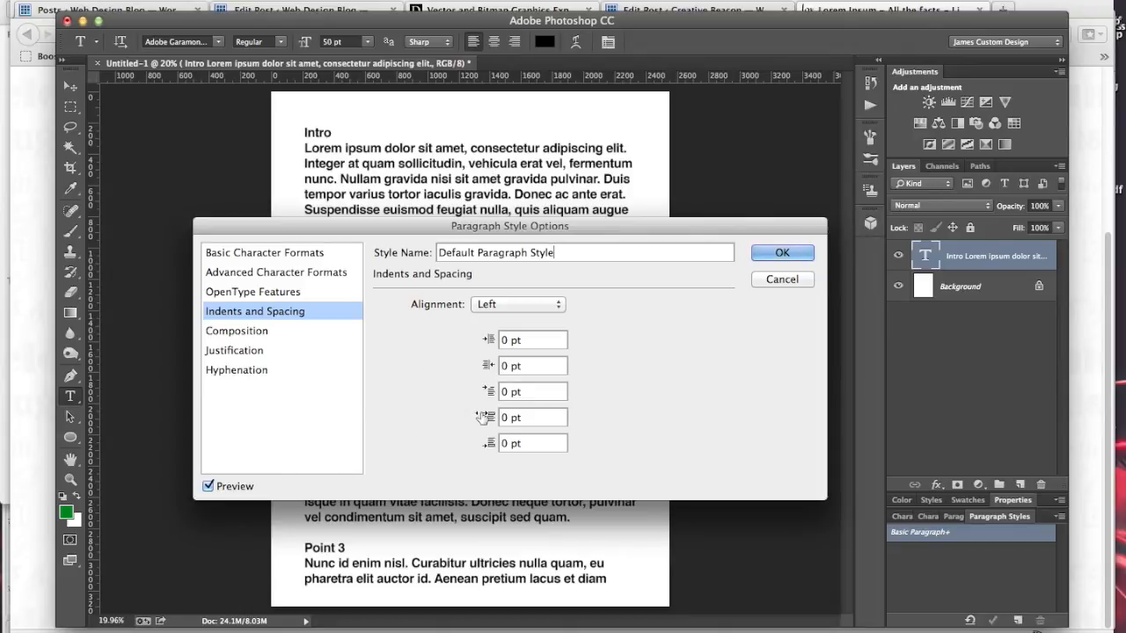
pyautogui.moveTo(489, 340)
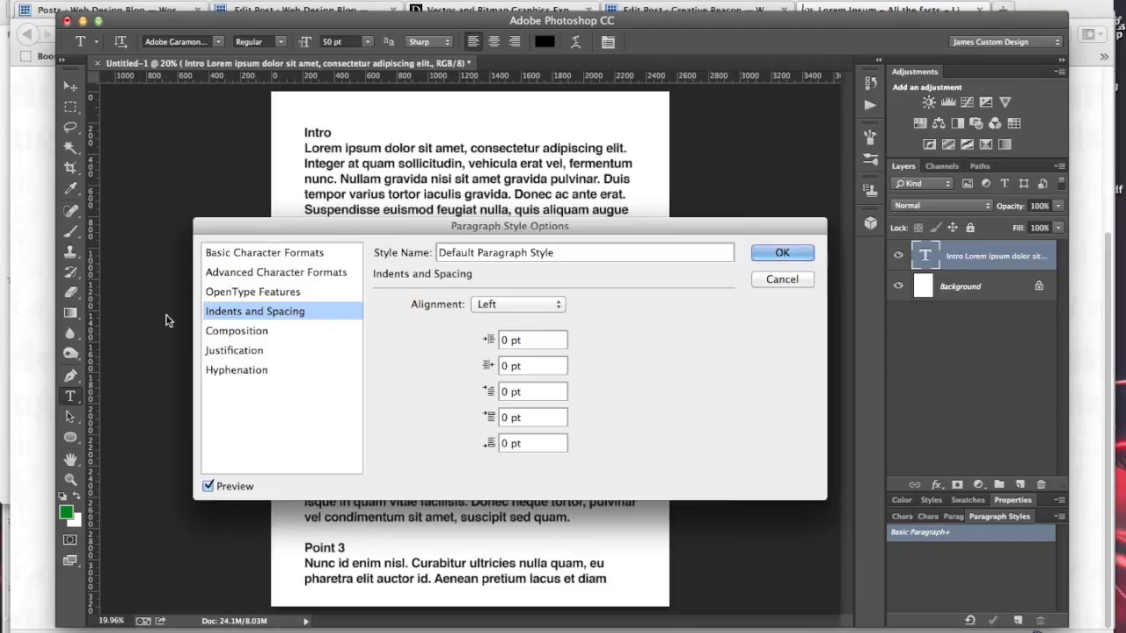
# Review the Composition and Justification settings, with word spacing 80/100/133% and 120% auto leading
pyautogui.click(236, 331)
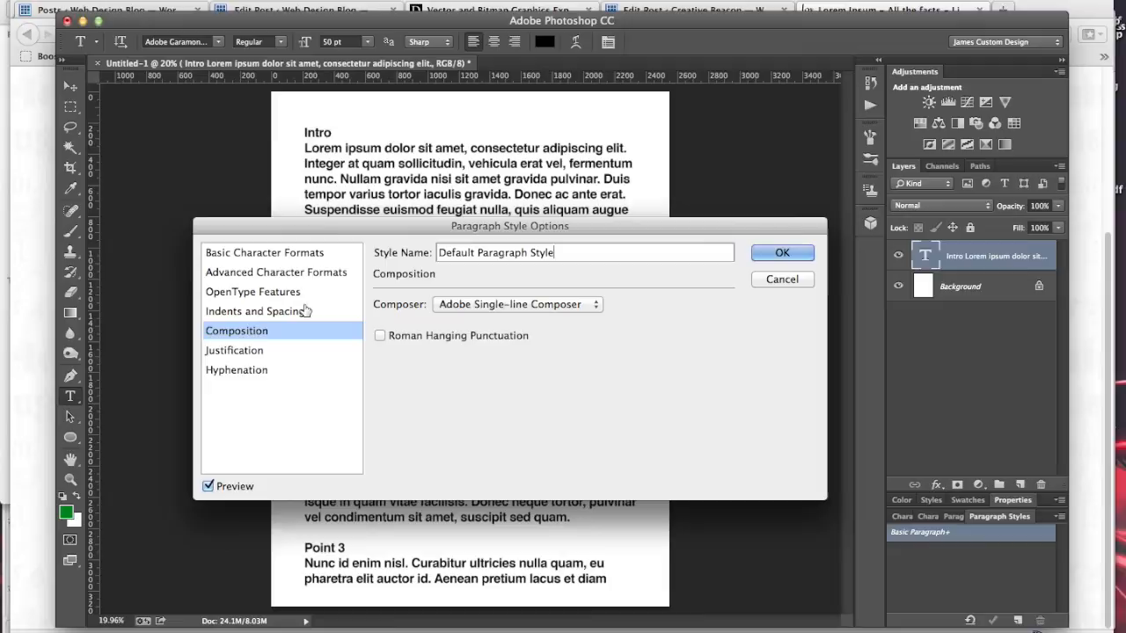
pyautogui.moveTo(233, 355)
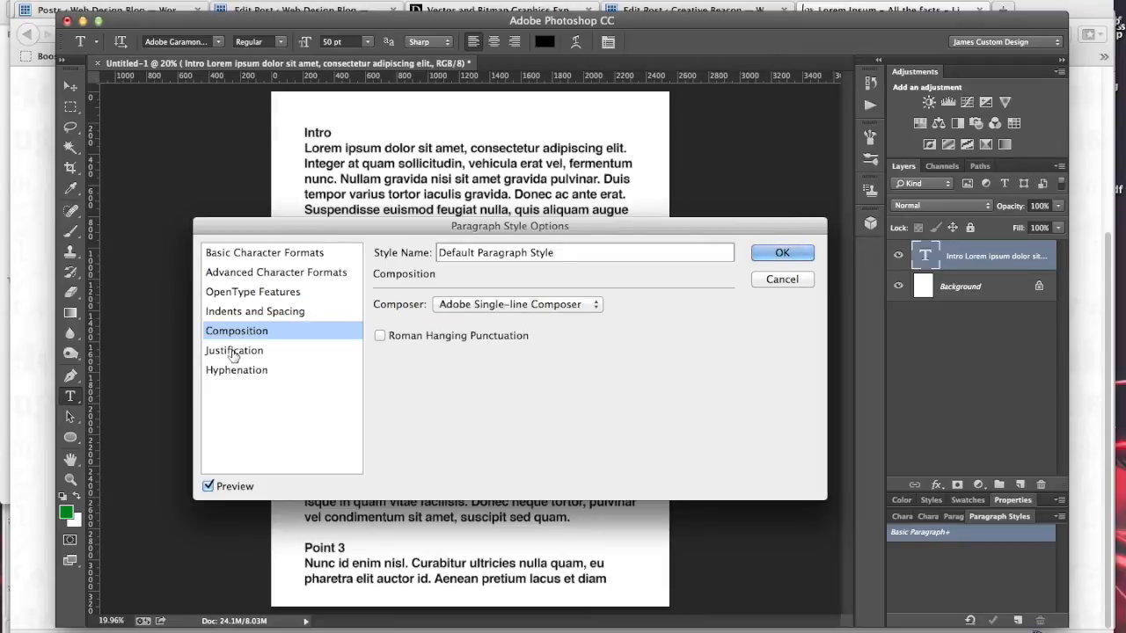
pyautogui.moveTo(549, 466)
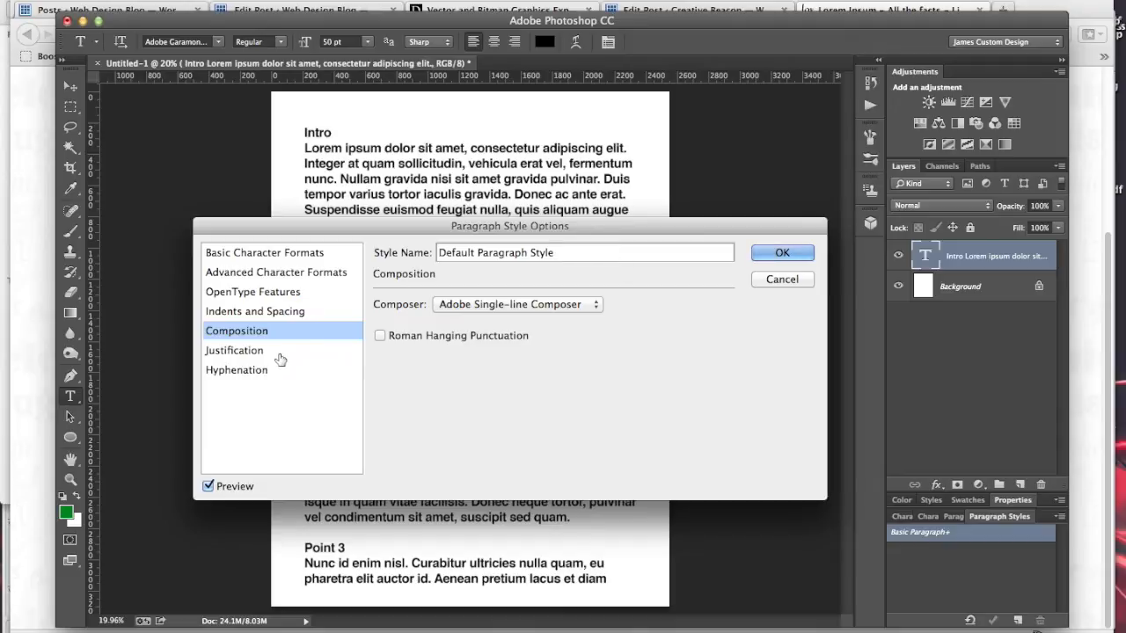
pyautogui.click(234, 351)
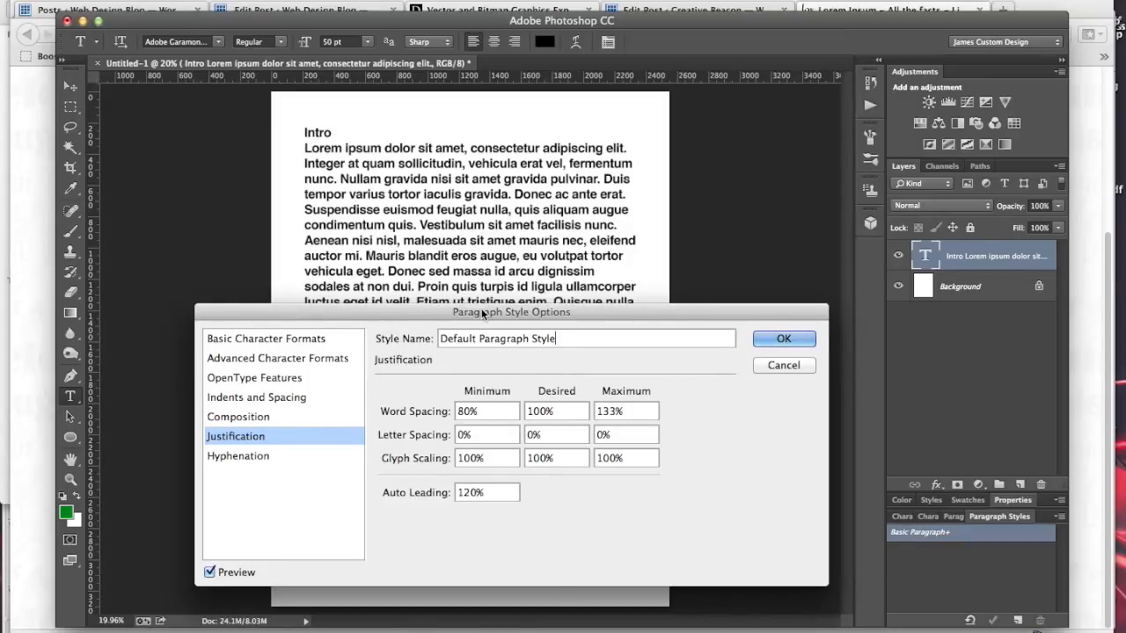
pyautogui.moveTo(240, 489)
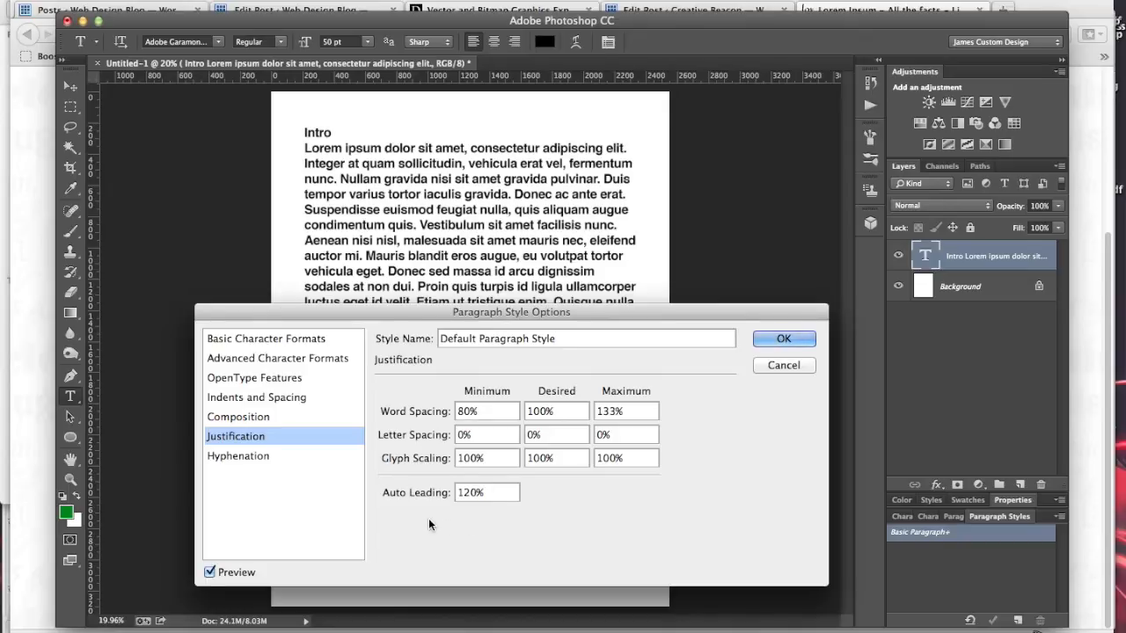
pyautogui.moveTo(232, 464)
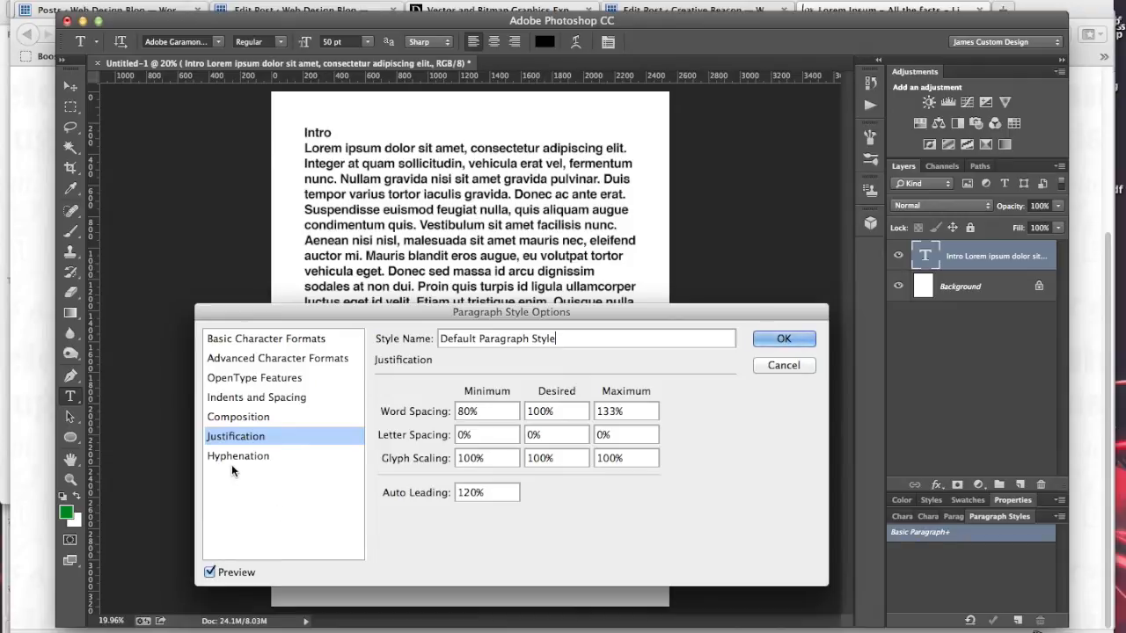
# Review the Hyphenation settings and confirm the Default Paragraph Style with OK
pyautogui.click(239, 454)
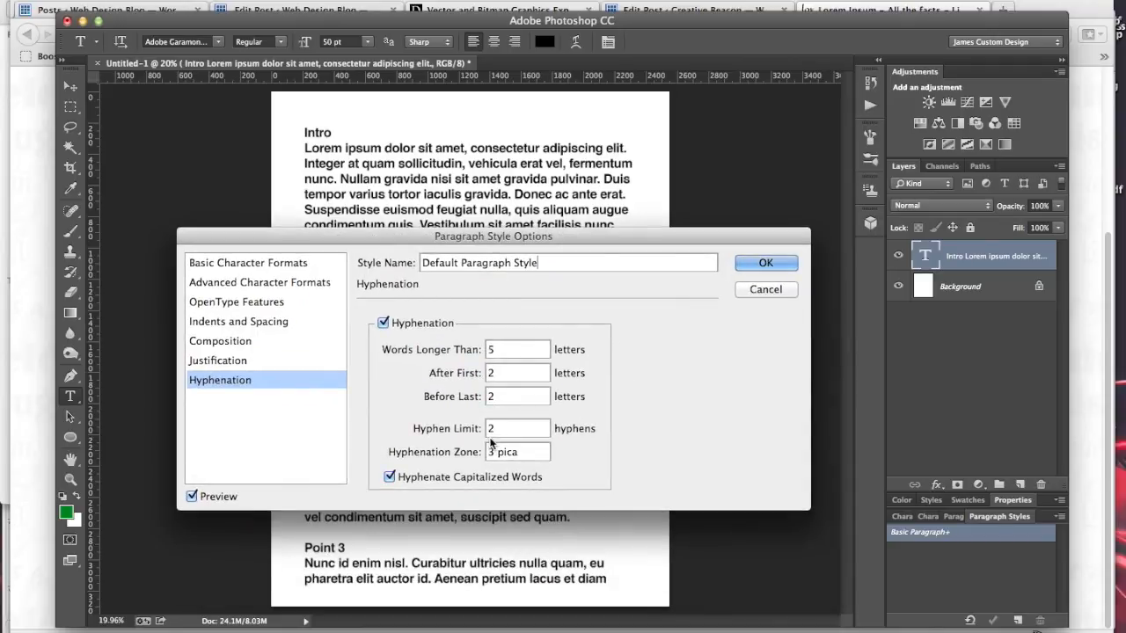
pyautogui.moveTo(643, 144)
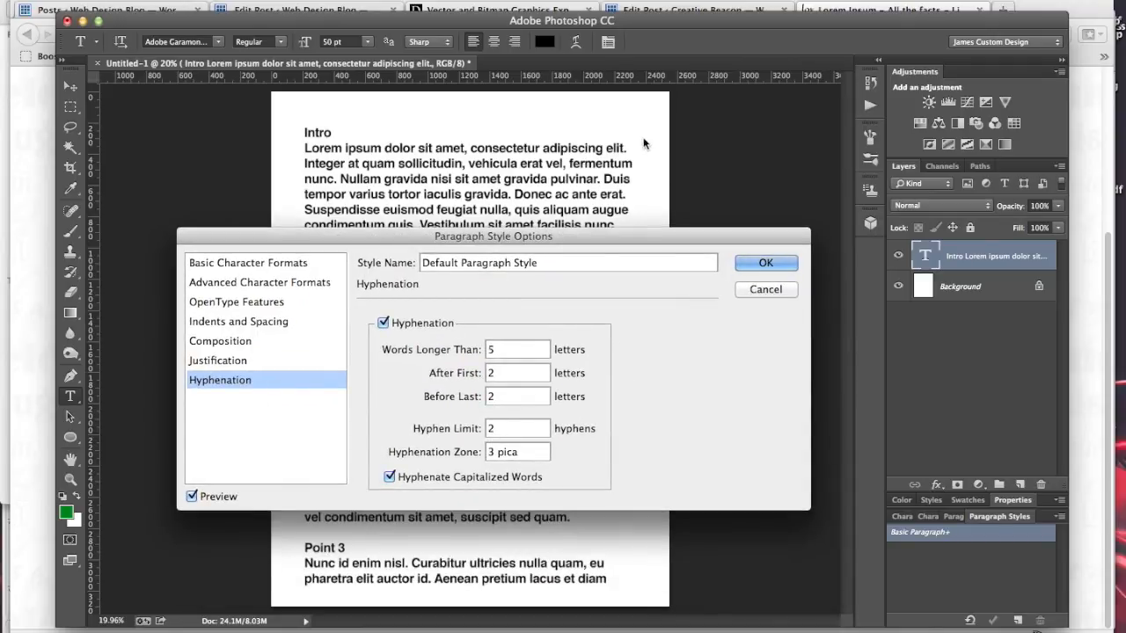
pyautogui.moveTo(299, 384)
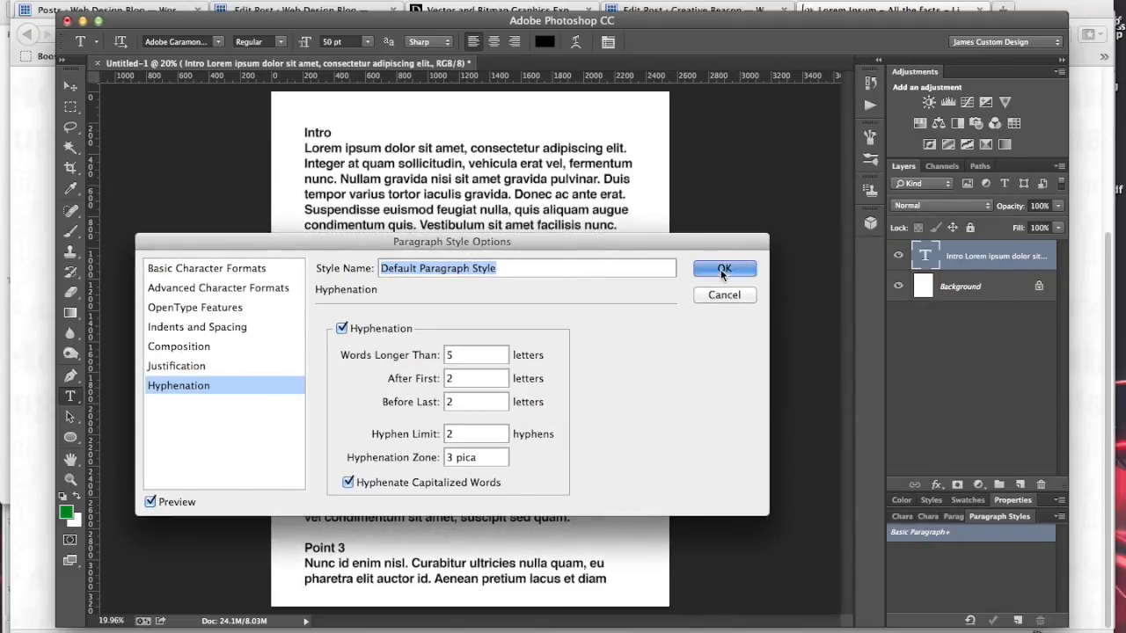
pyautogui.click(724, 267)
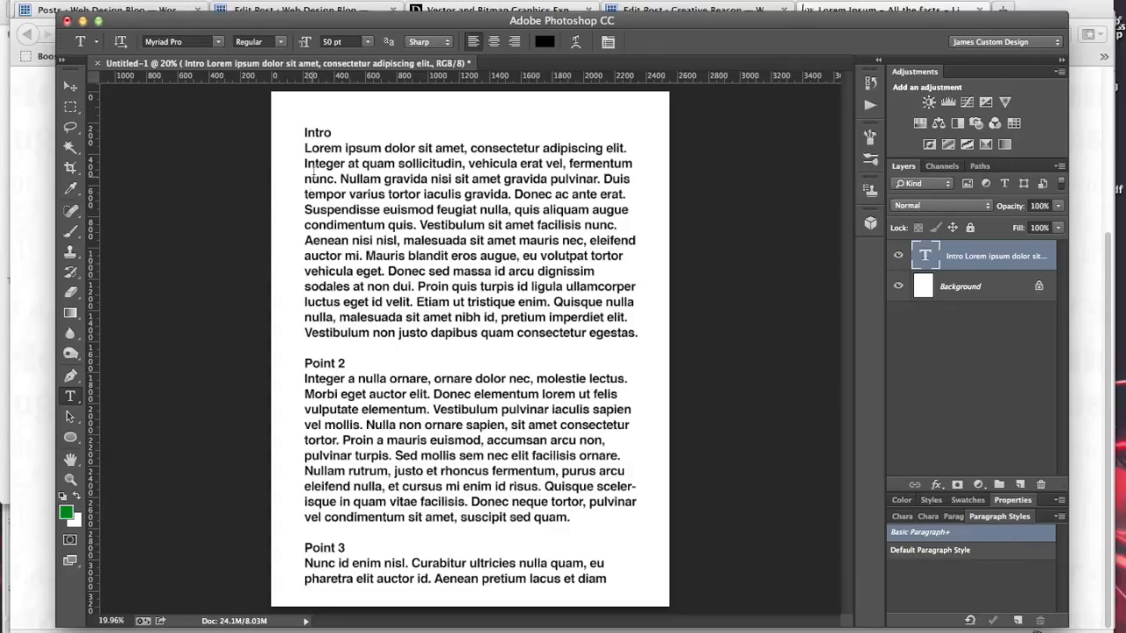
# Apply the Default Paragraph Style to the Intro body paragraph and clear its overrides
pyautogui.click(309, 148)
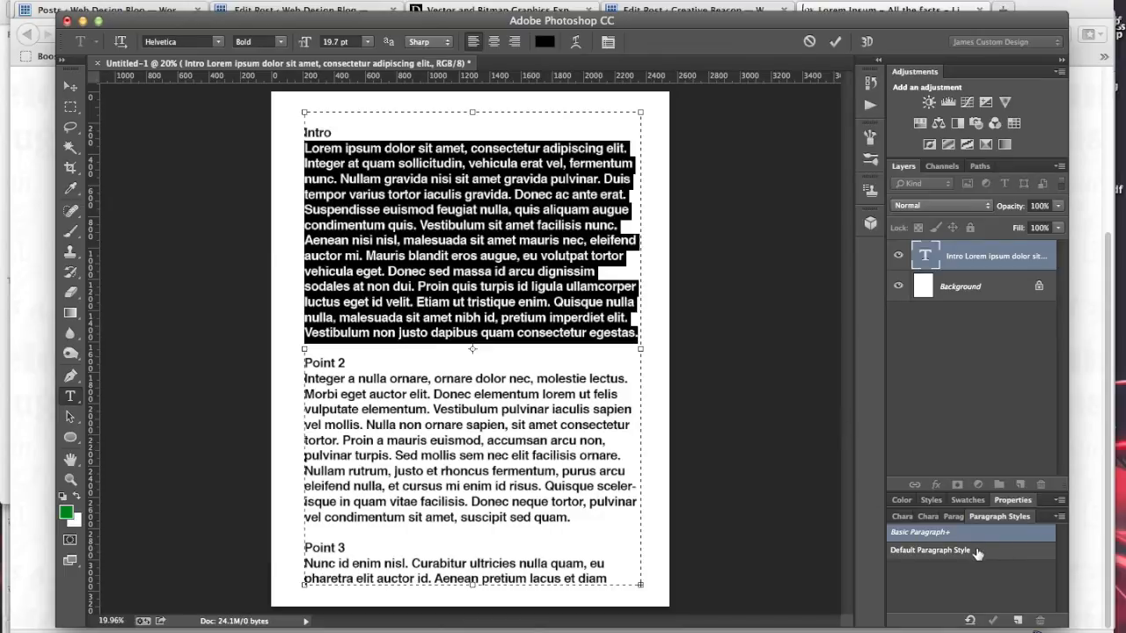
pyautogui.moveTo(950, 556)
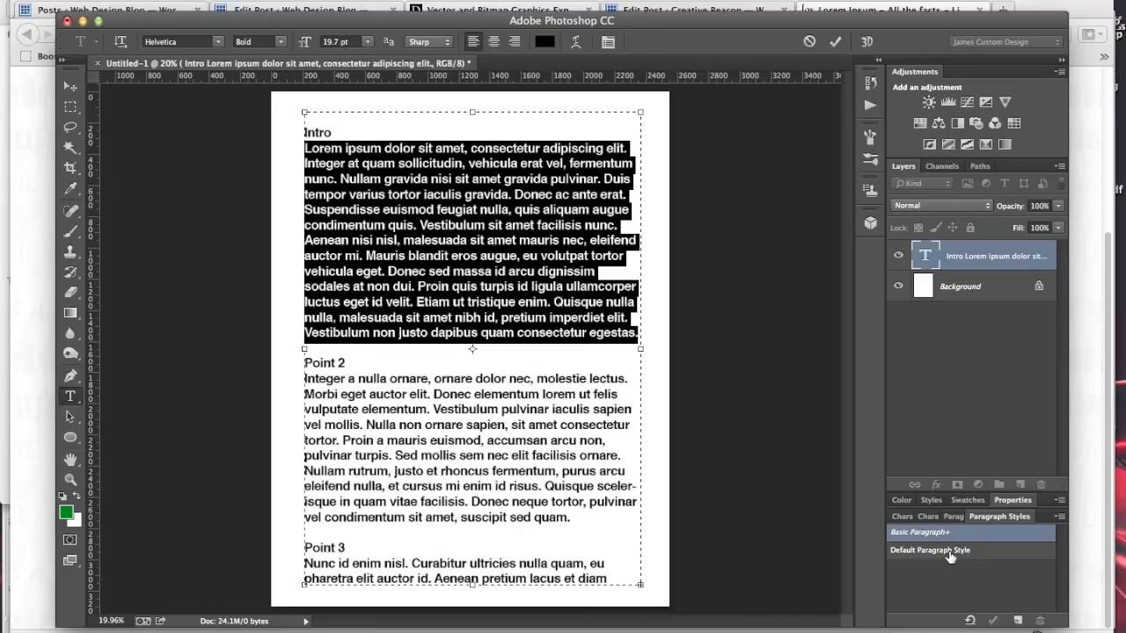
pyautogui.click(950, 549)
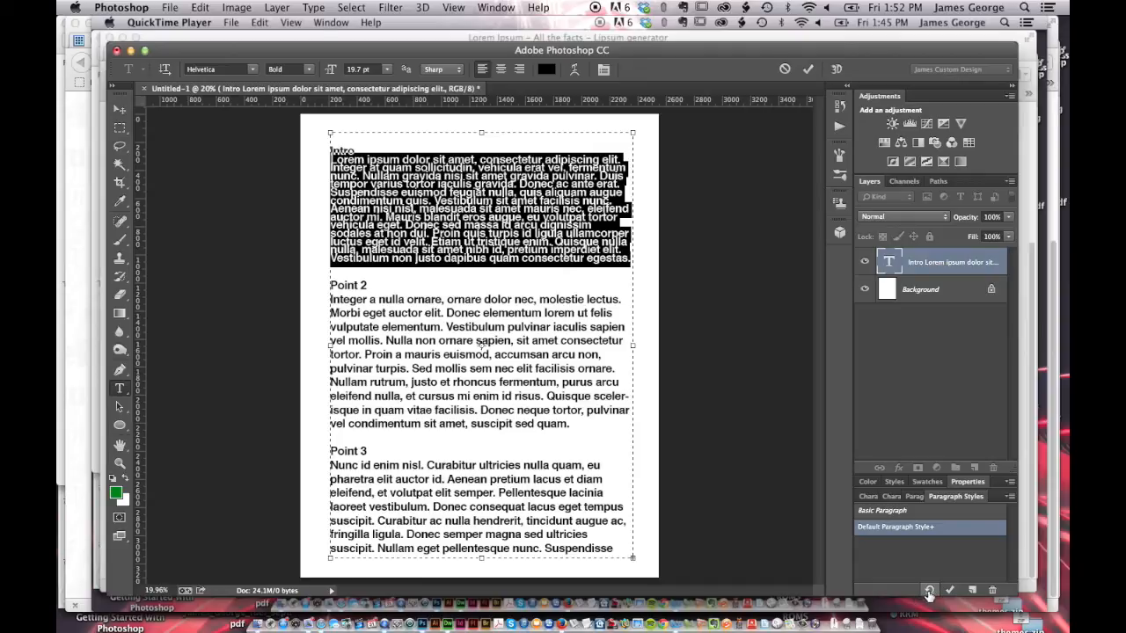
pyautogui.moveTo(929, 591)
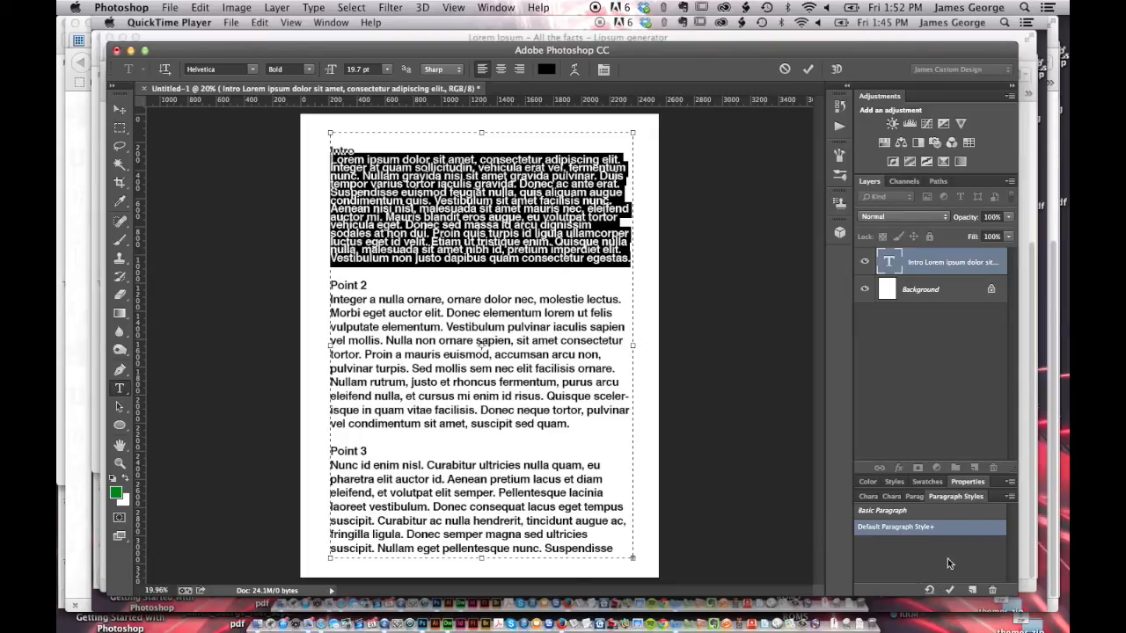
pyautogui.click(218, 68)
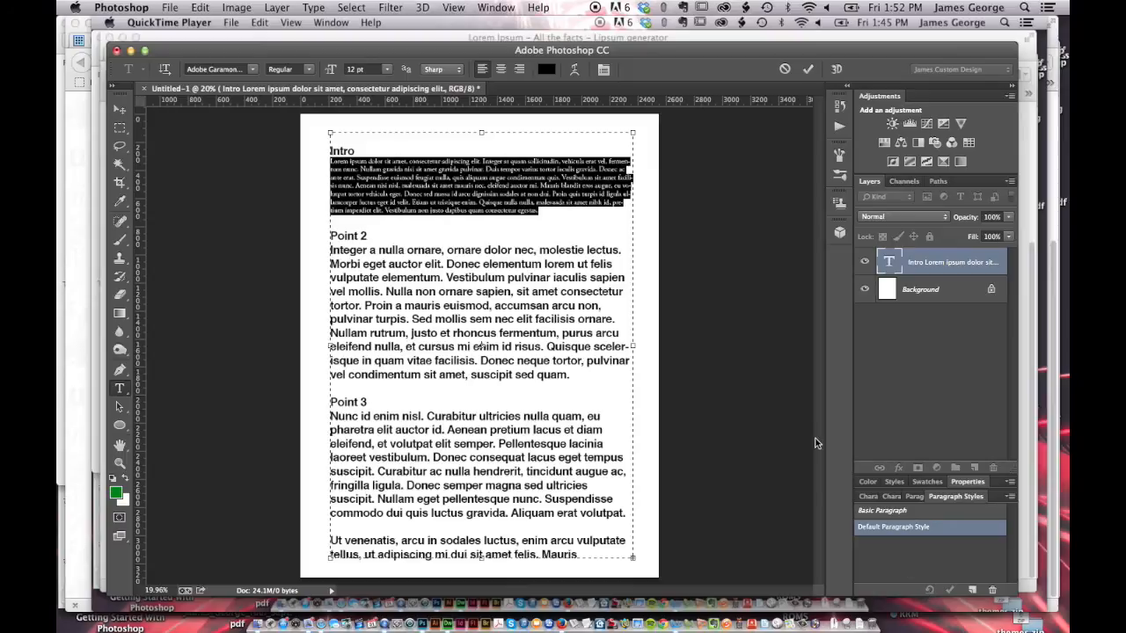
pyautogui.moveTo(559, 215)
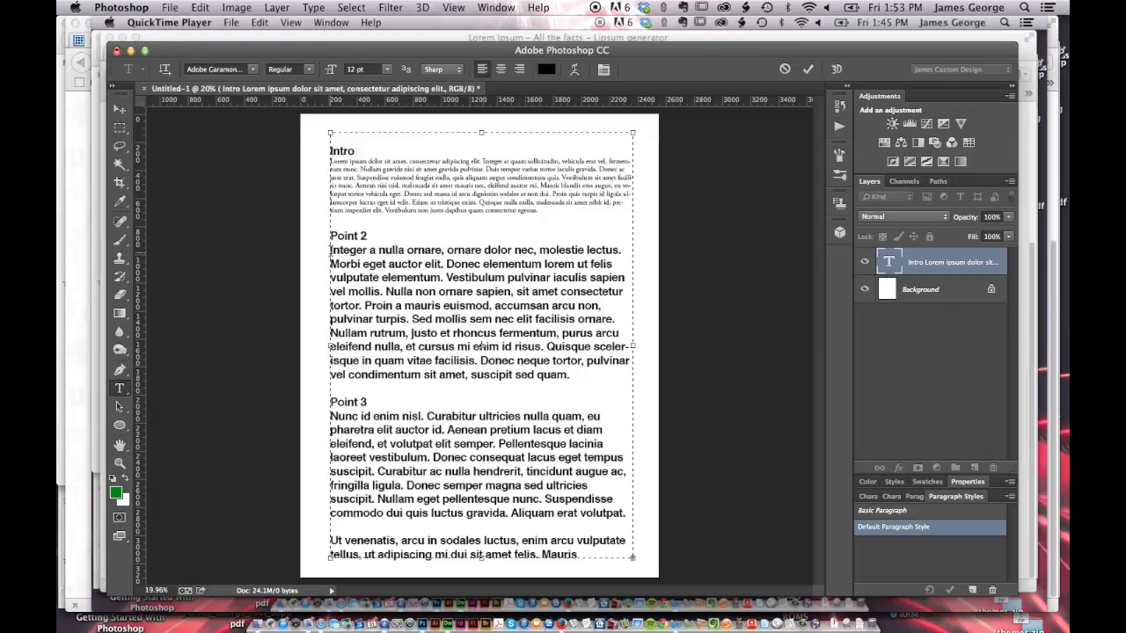
# Apply the Default Paragraph Style to the Point 2 body paragraph, then select the Point 3 paragraphs
pyautogui.moveTo(331, 250); pyautogui.dragTo(570, 373)
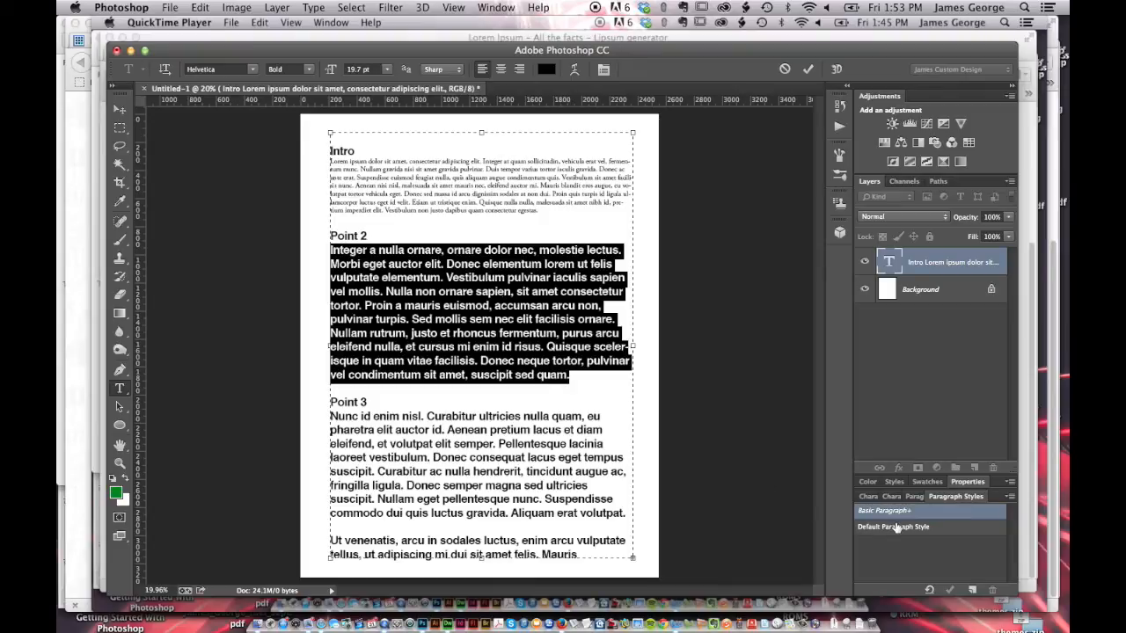
pyautogui.click(894, 527)
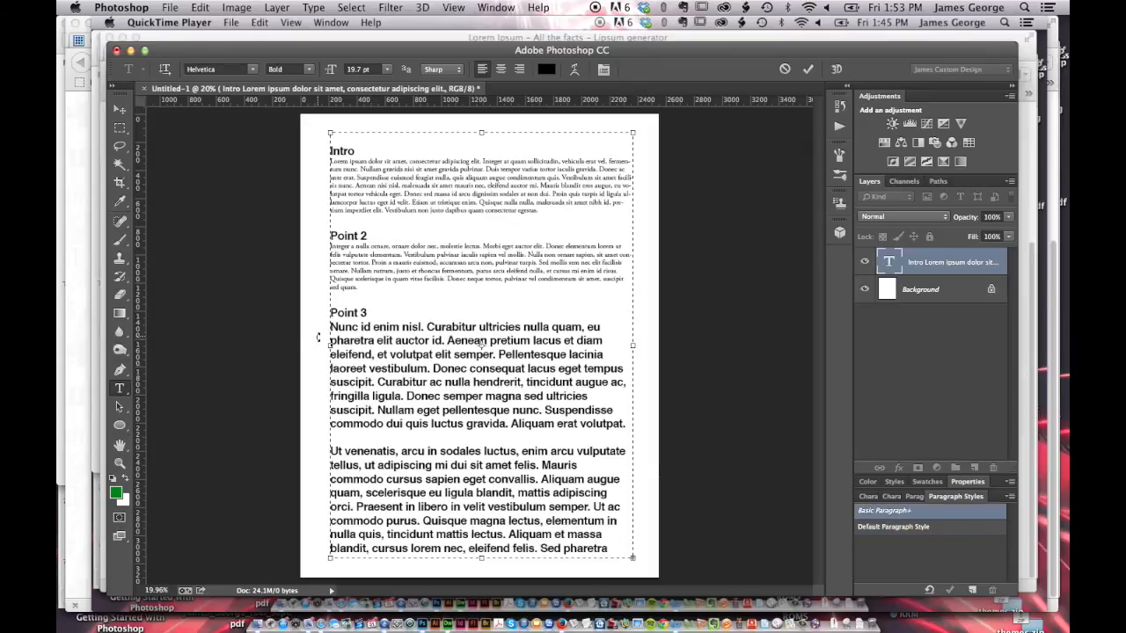
pyautogui.moveTo(330, 326); pyautogui.dragTo(625, 422)
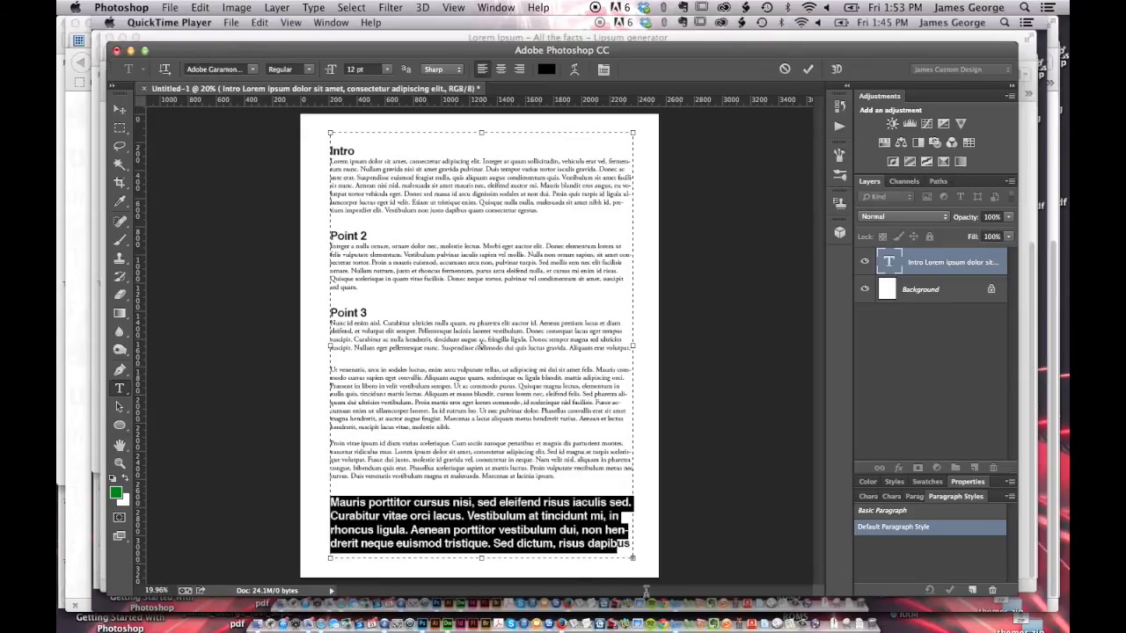
# Apply the Default Paragraph Style to the bottom paragraphs, clearing their overrides
pyautogui.click(883, 510)
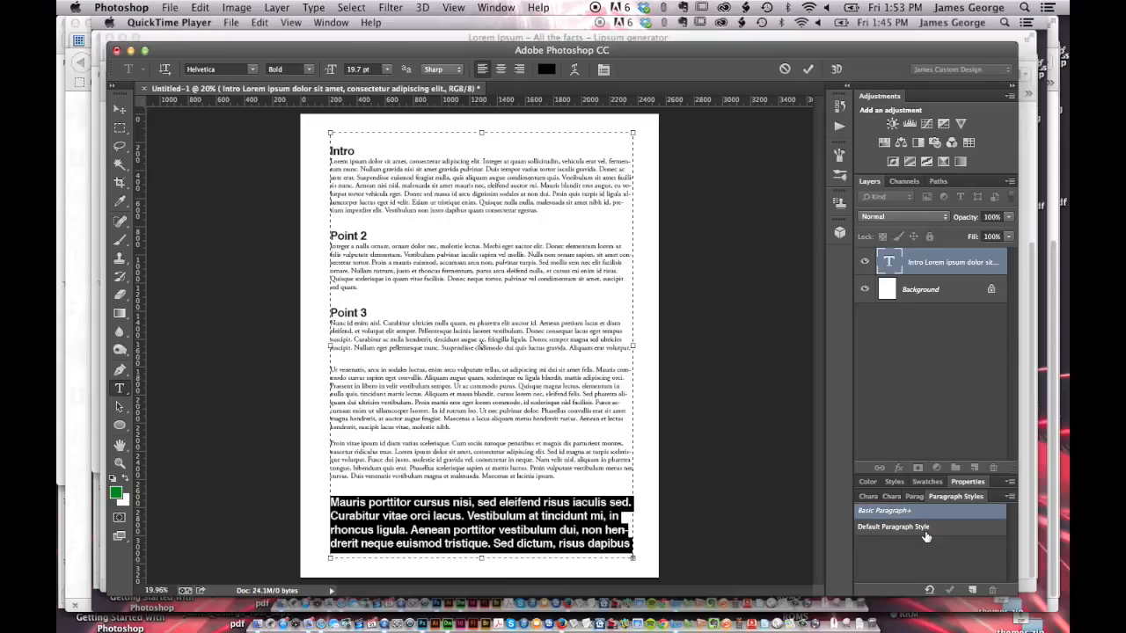
pyautogui.click(894, 528)
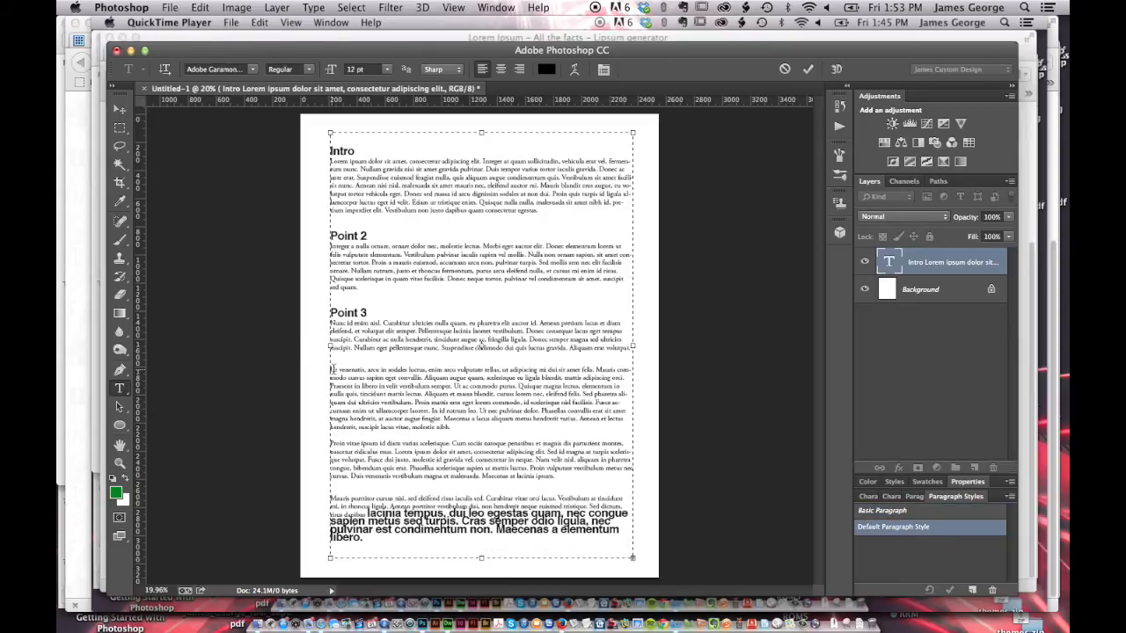
pyautogui.click(893, 528)
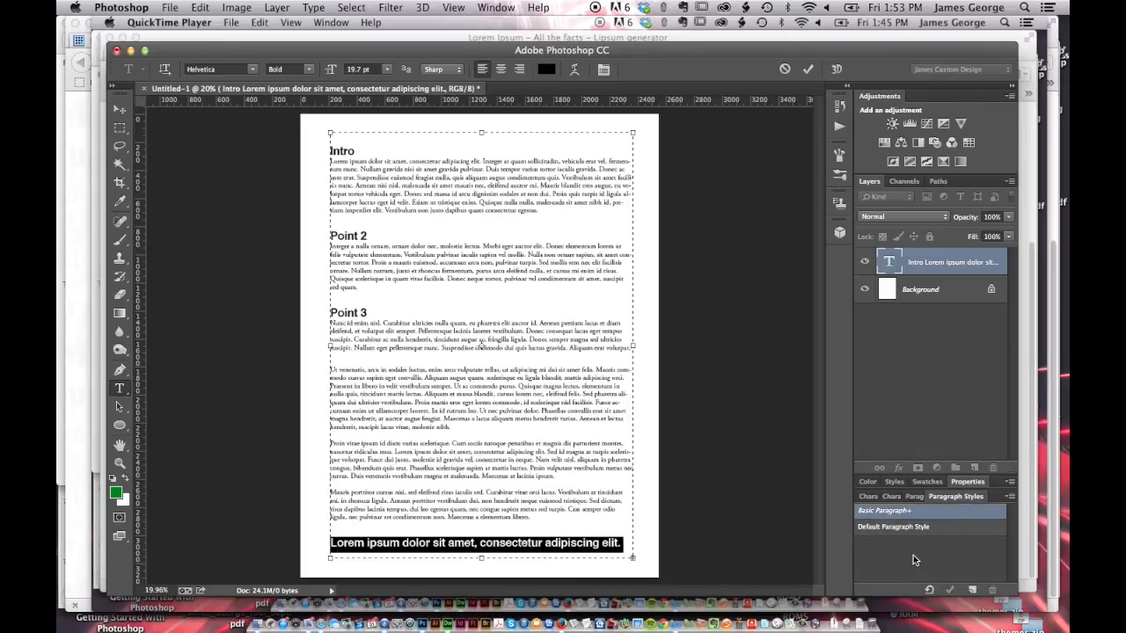
pyautogui.click(894, 528)
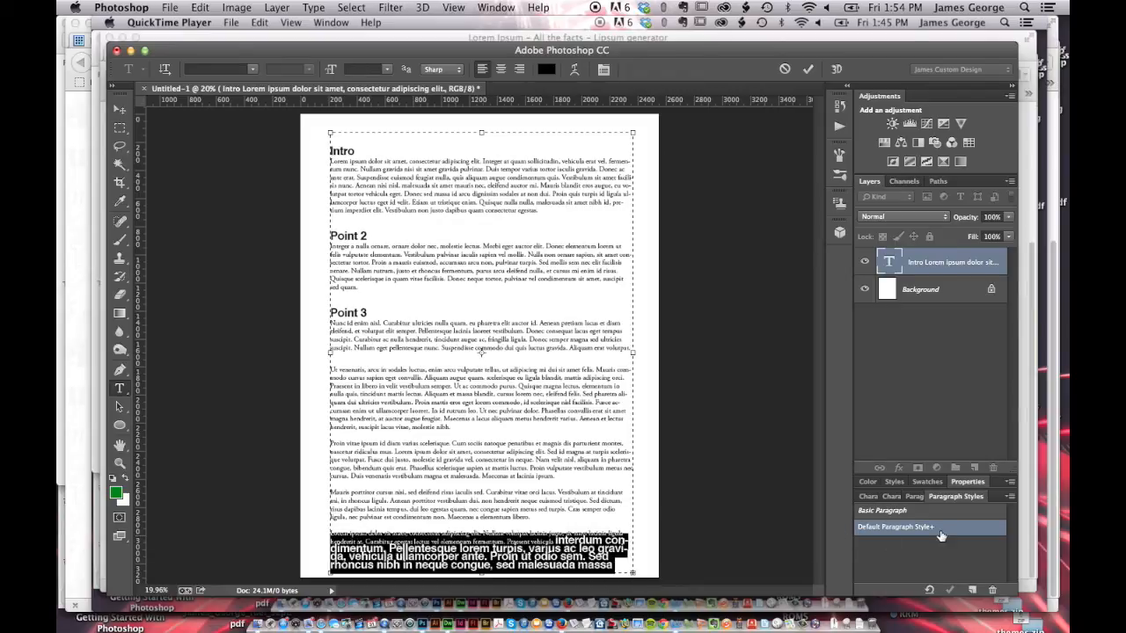
# Clear the overrides on the last paragraph so it matches the Default Paragraph Style
pyautogui.click(895, 528)
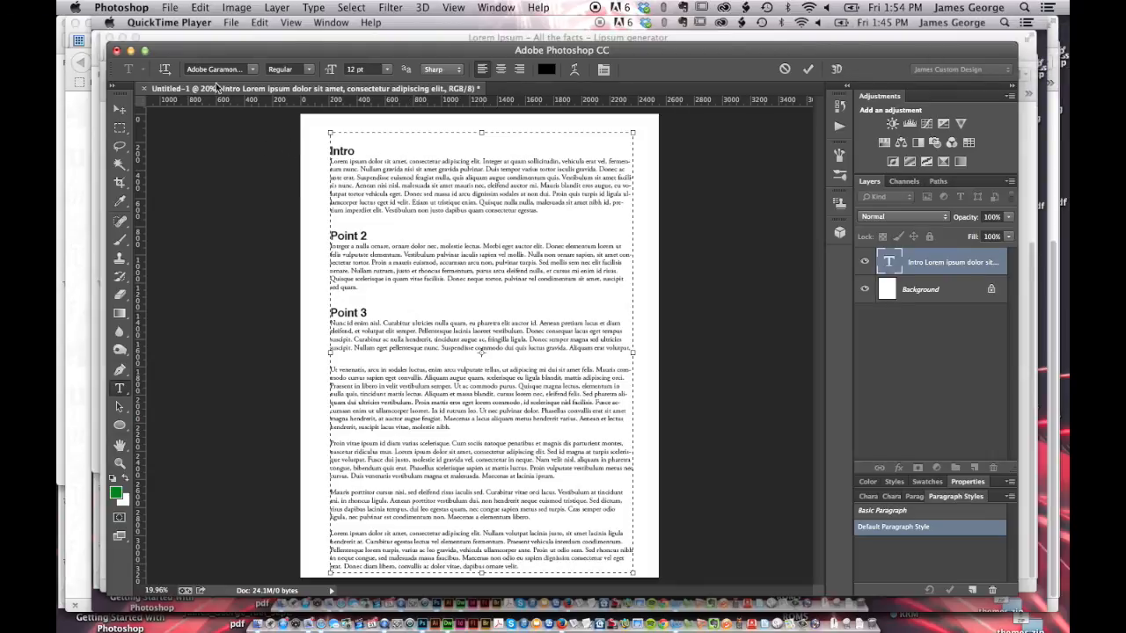
pyautogui.moveTo(384, 67)
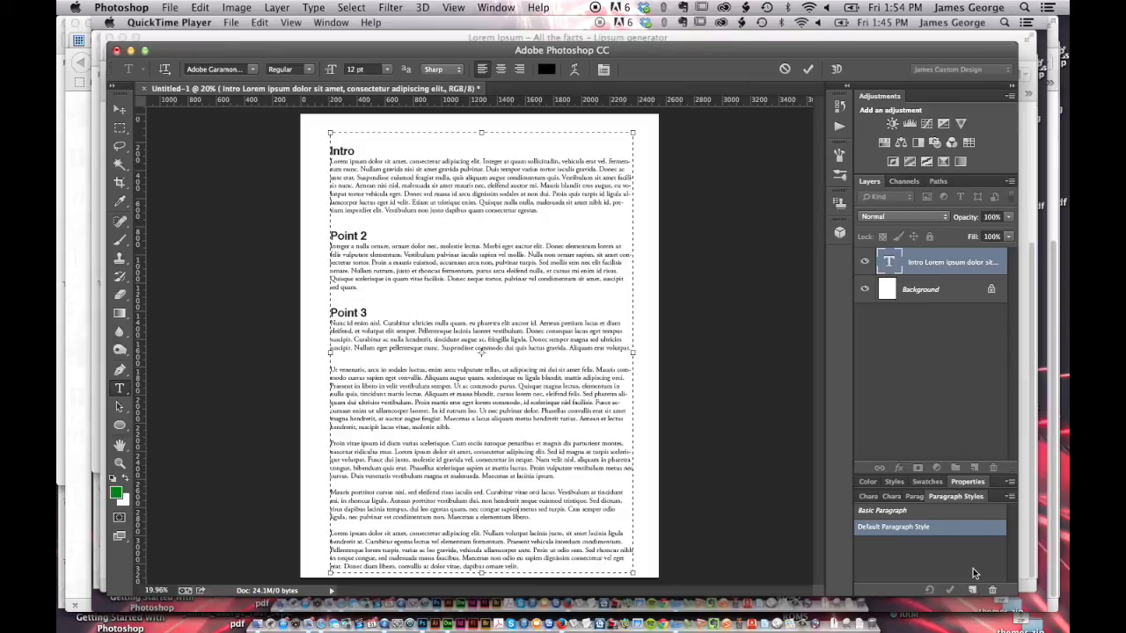
pyautogui.moveTo(326, 356)
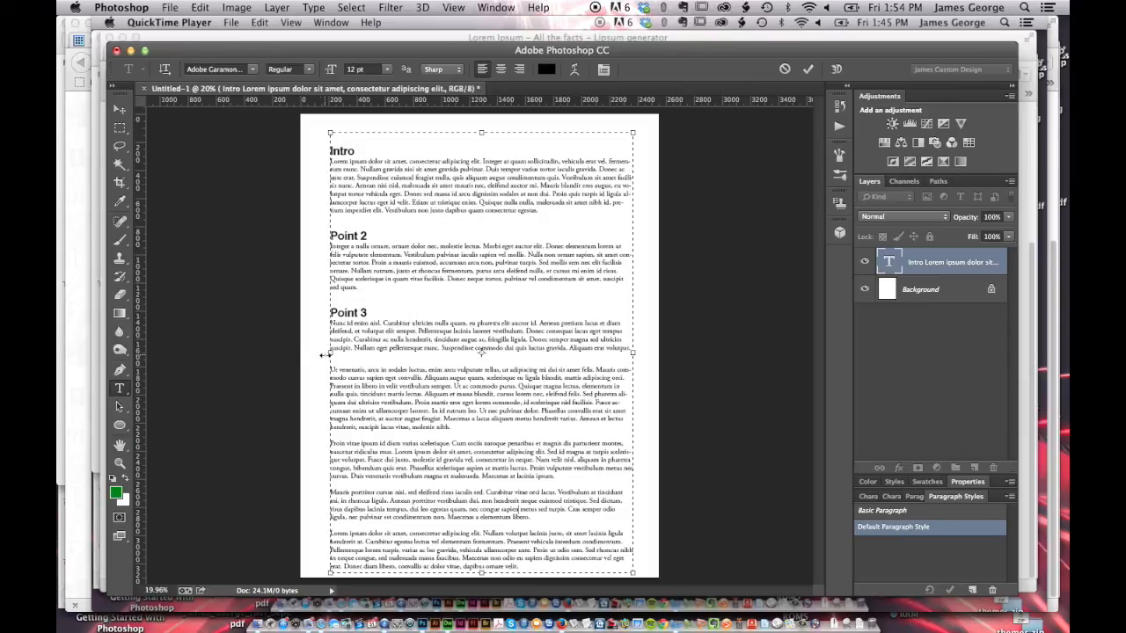